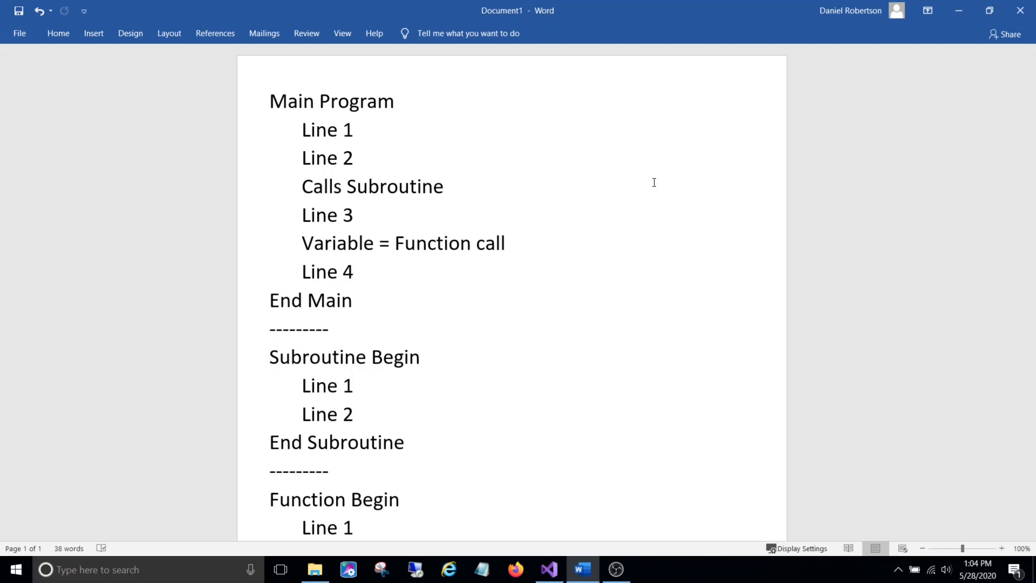
# Highlight the whole Main Program block from Main to End Main, then clear it.
pyautogui.click(353, 272)
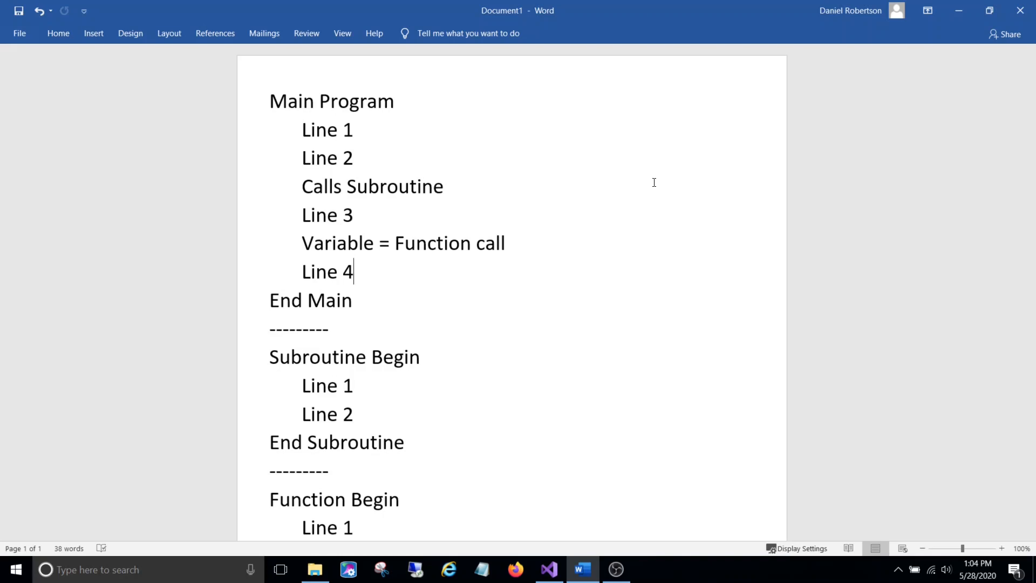
pyautogui.moveTo(339, 343)
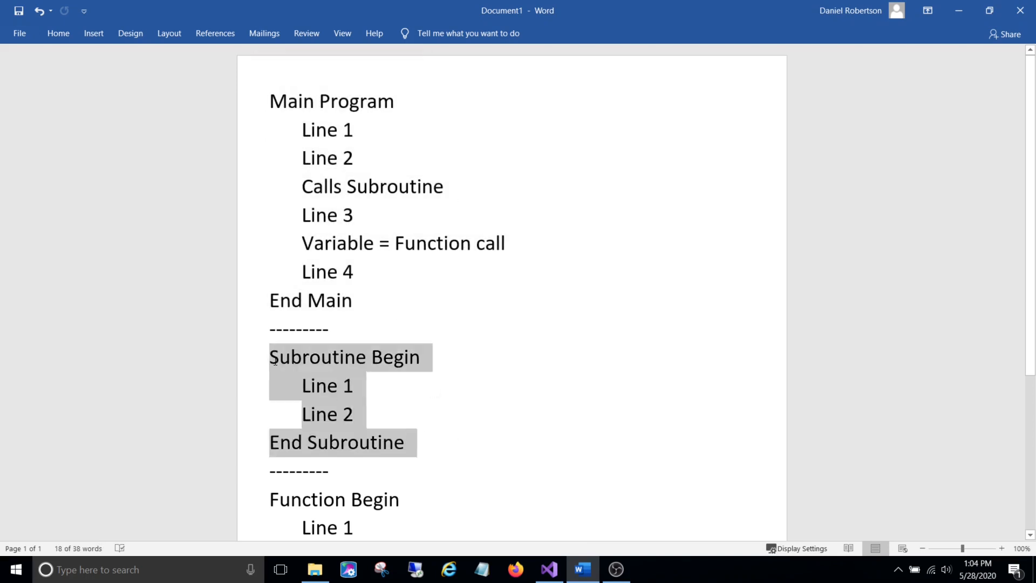
pyautogui.scroll(-3)
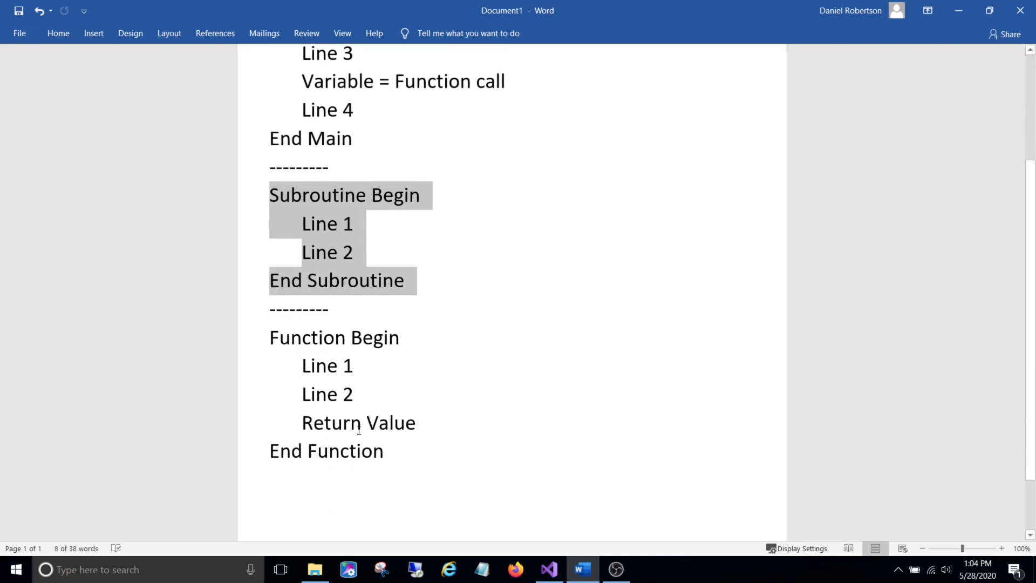
pyautogui.click(399, 337)
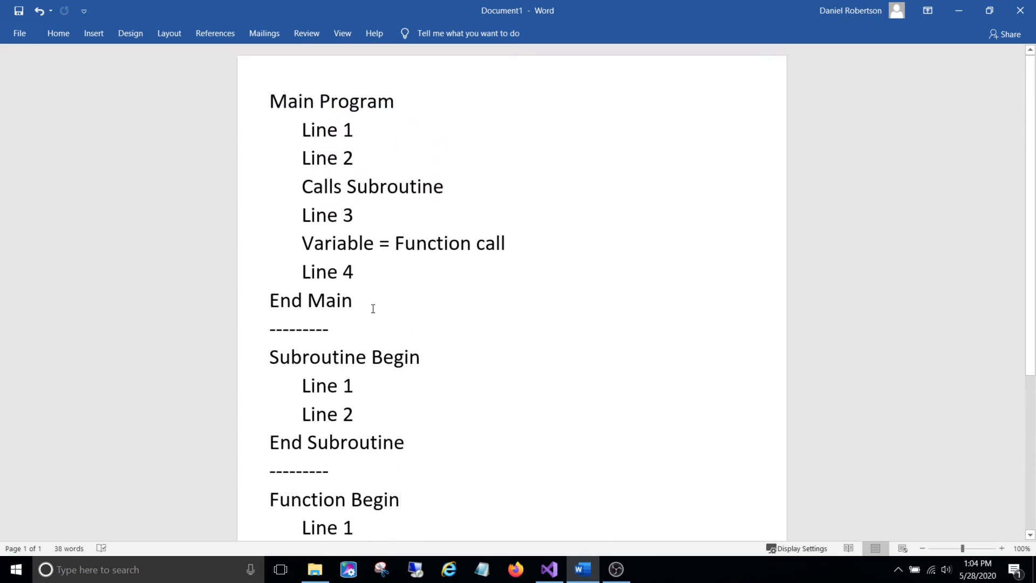
pyautogui.moveTo(268, 100); pyautogui.dragTo(352, 299)
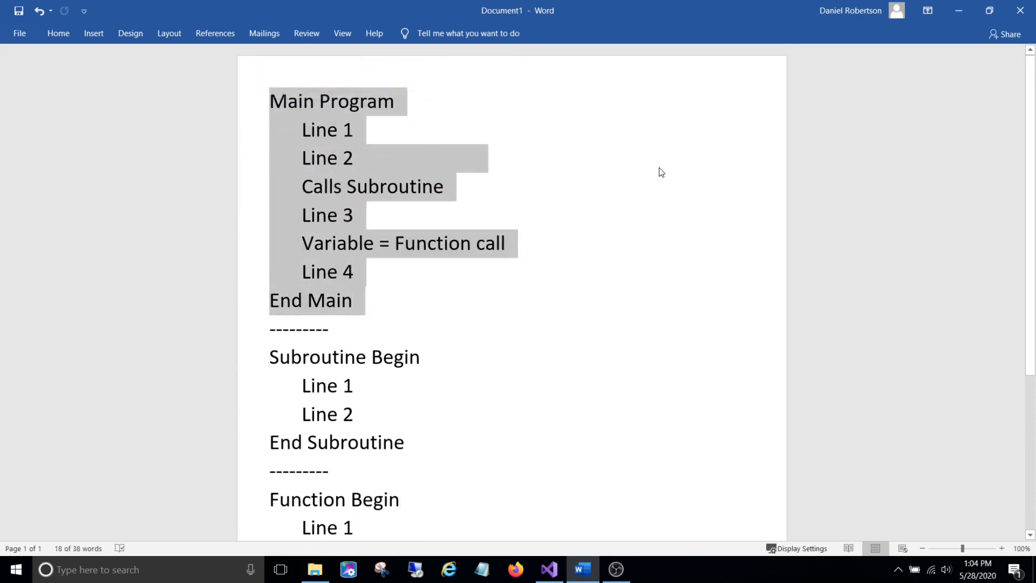
pyautogui.moveTo(595, 315)
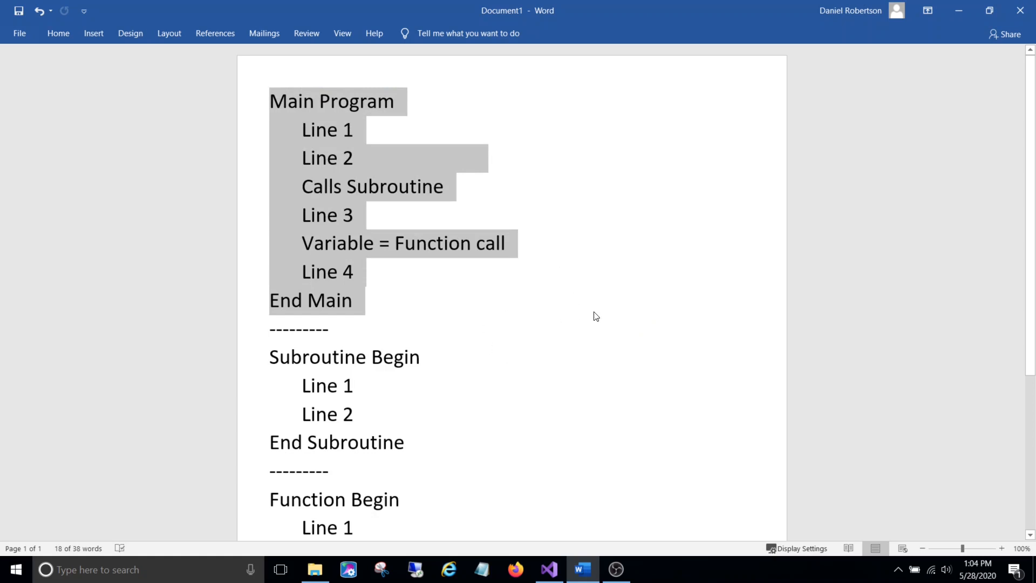
pyautogui.scroll(-3)
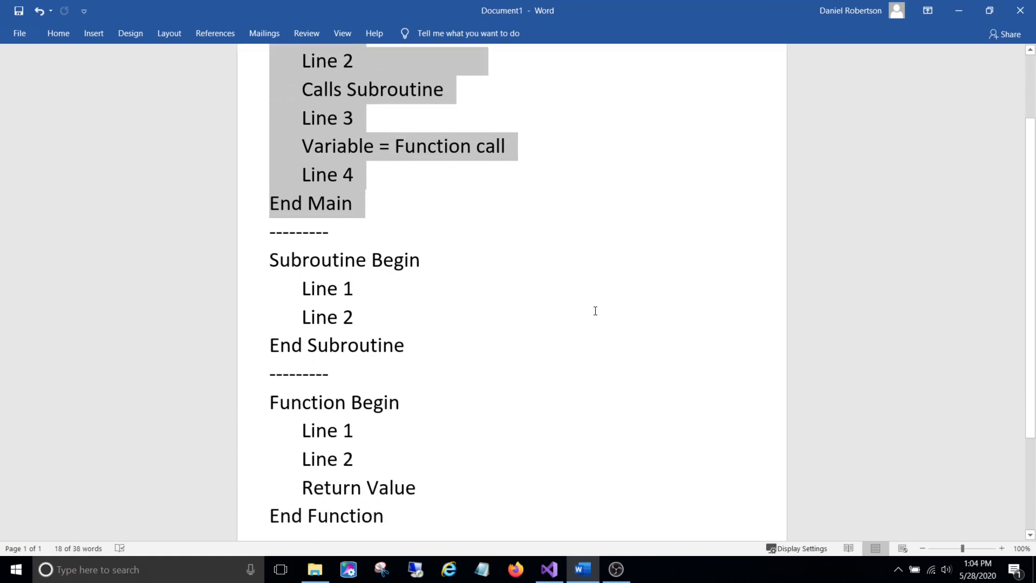
pyautogui.scroll(3)
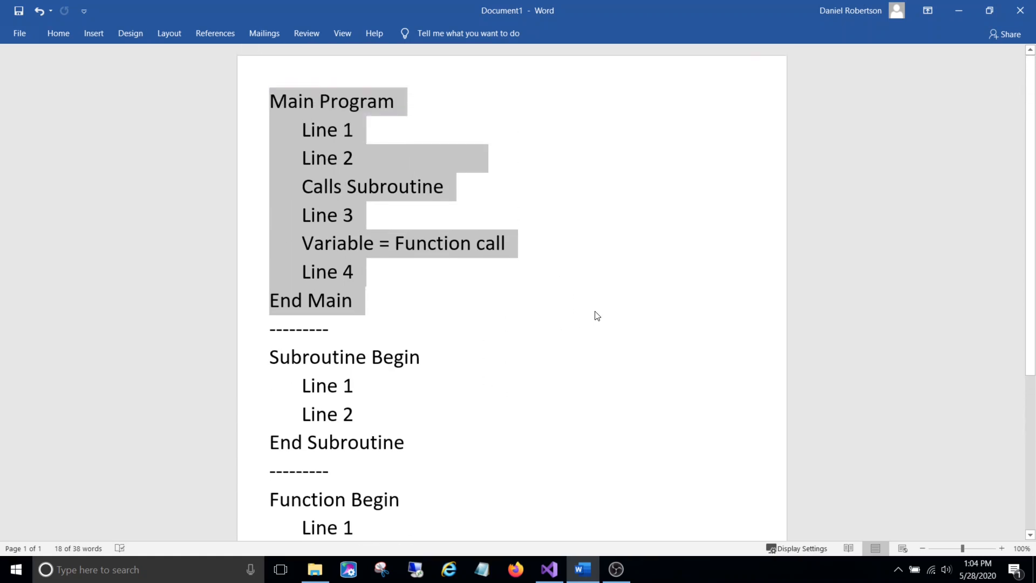
pyautogui.moveTo(563, 371)
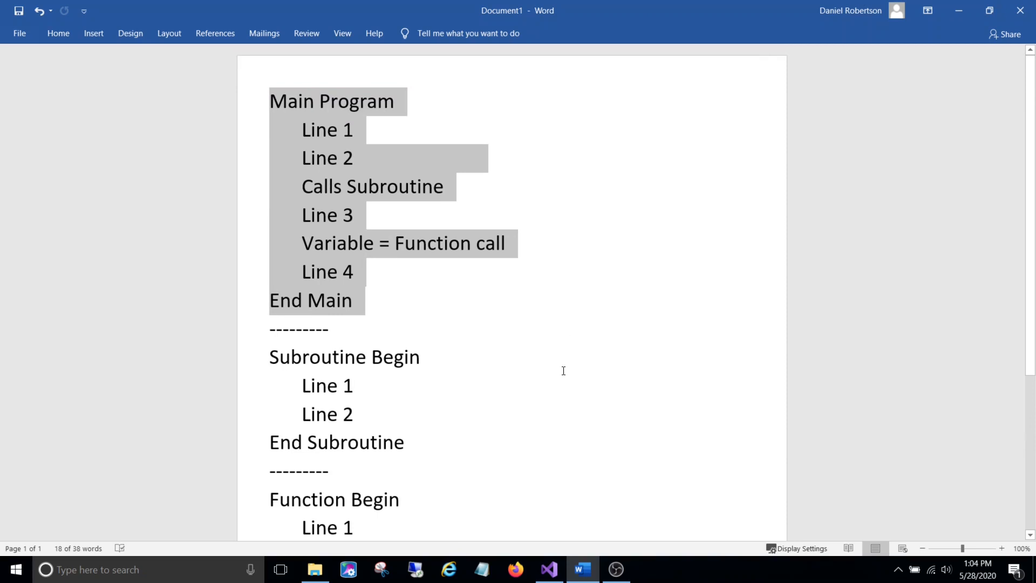
pyautogui.scroll(-3)
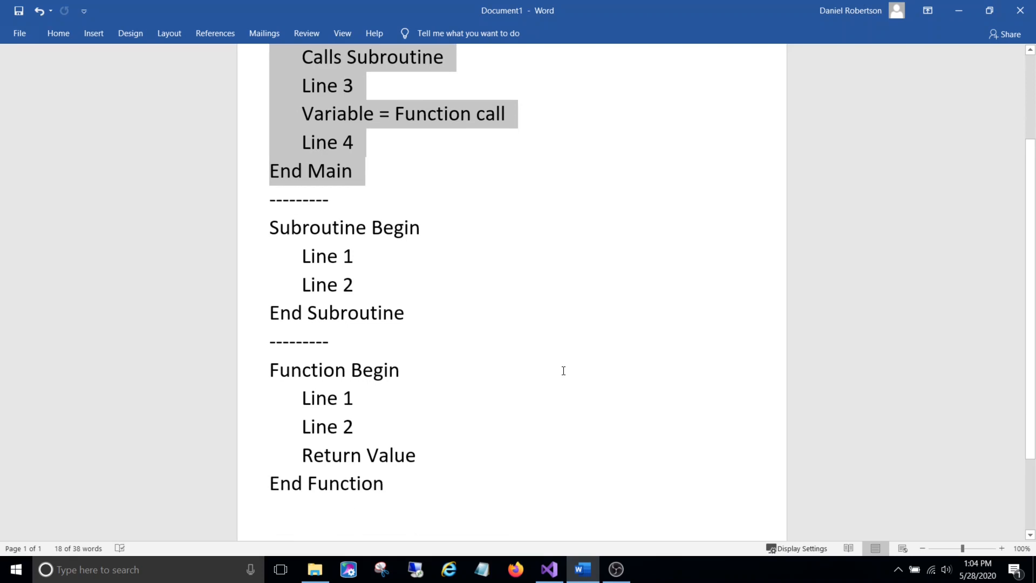
pyautogui.moveTo(501, 392)
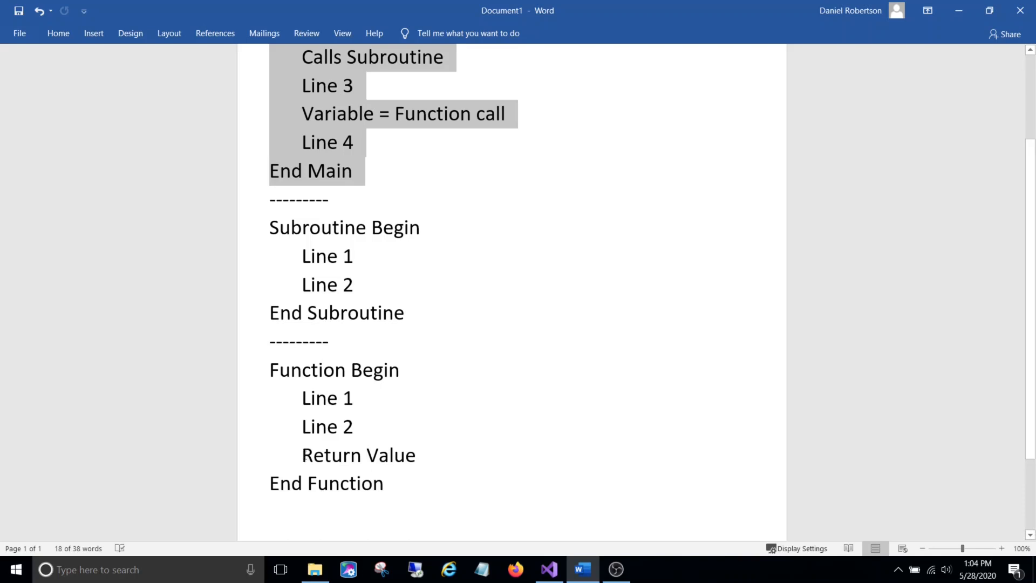
pyautogui.doubleClick(359, 455)
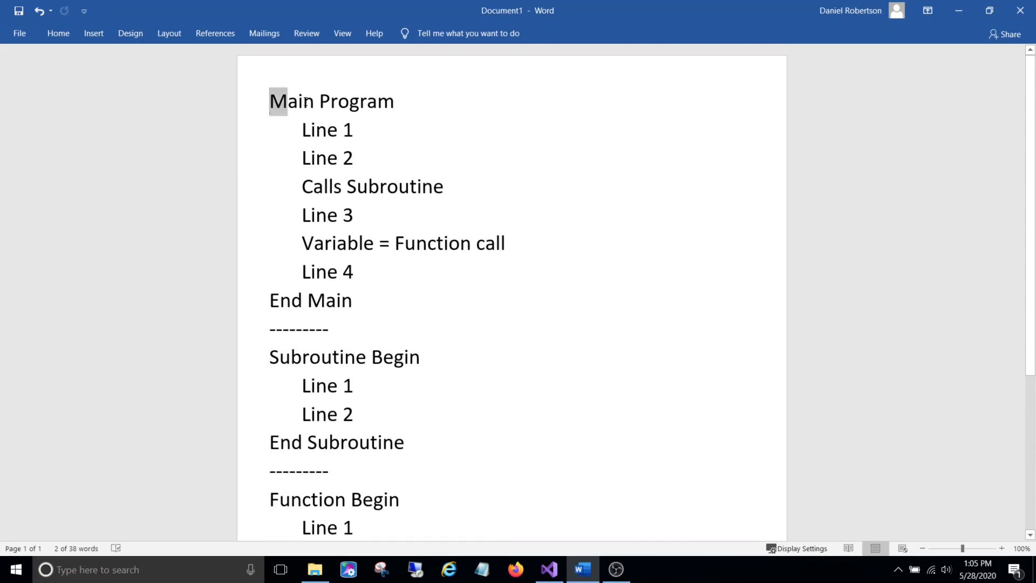
# Highlight the Calls Subroutine line and Line 3 of the main program in turn.
pyautogui.doubleClick(313, 129)
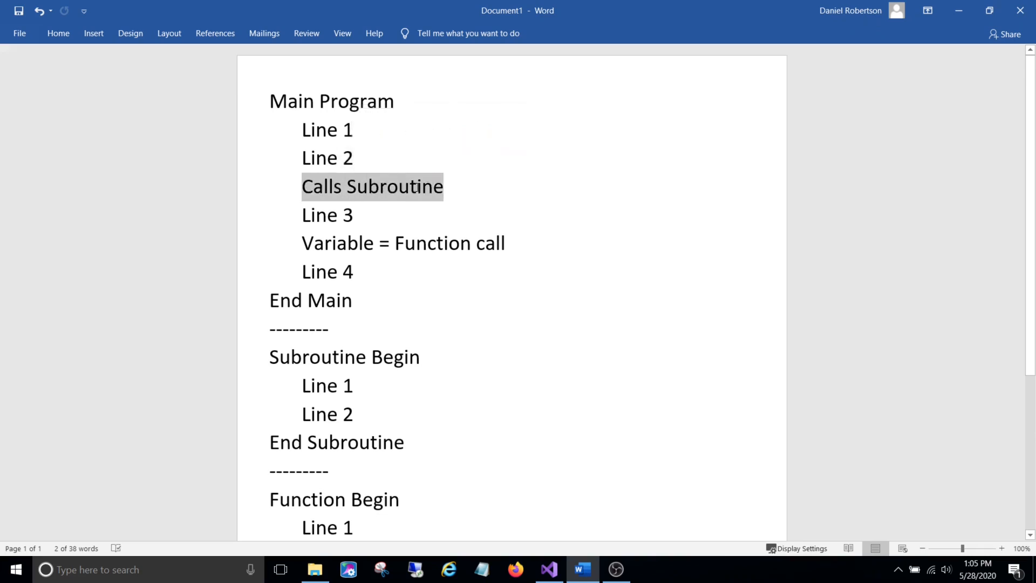
pyautogui.moveTo(376, 192)
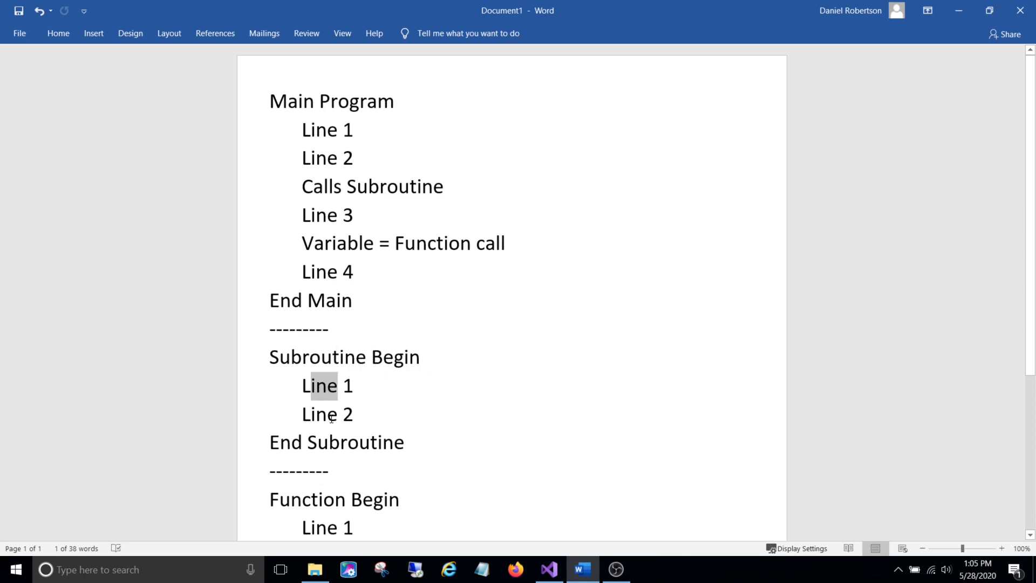
pyautogui.tripleClick(335, 443)
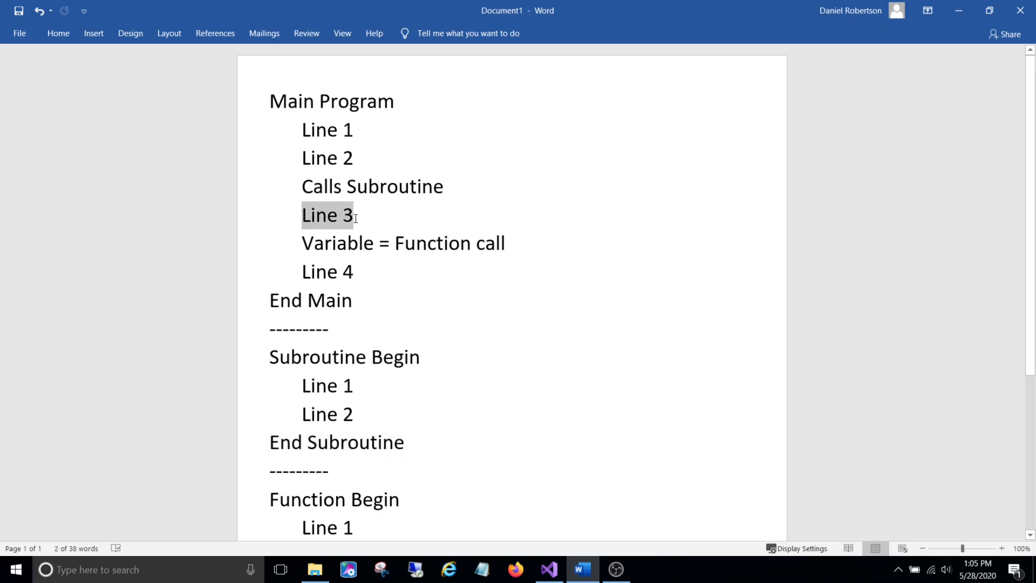
pyautogui.scroll(-3)
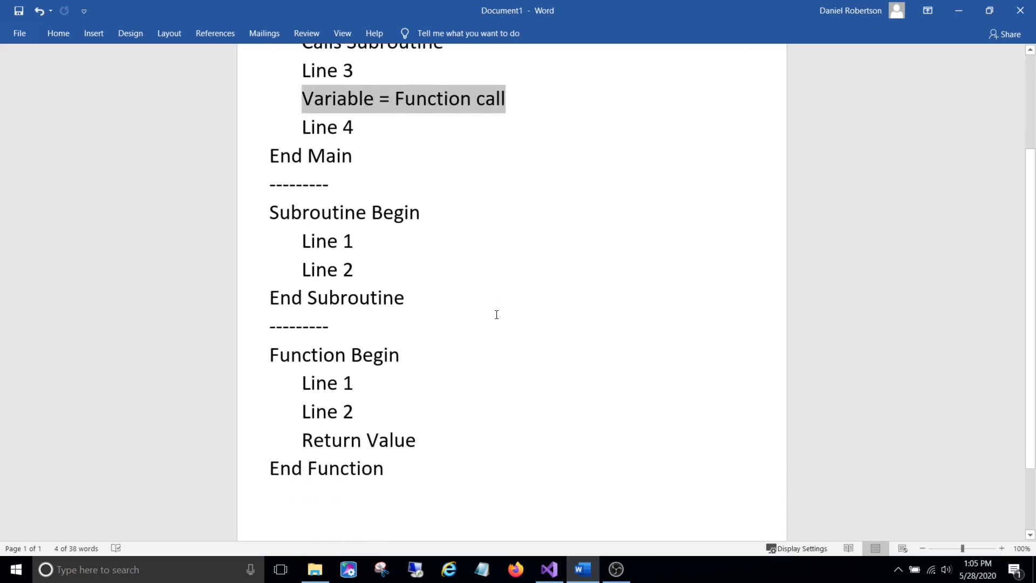
# Highlight Function Begin, End Function, the Variable in the call line and Return Value.
pyautogui.doubleClick(302, 337)
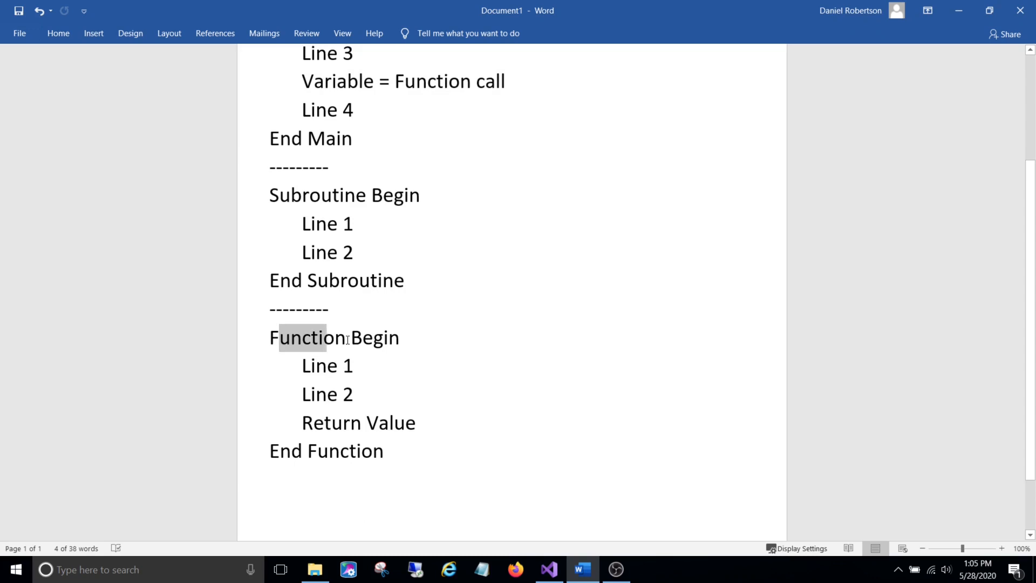
pyautogui.doubleClick(328, 366)
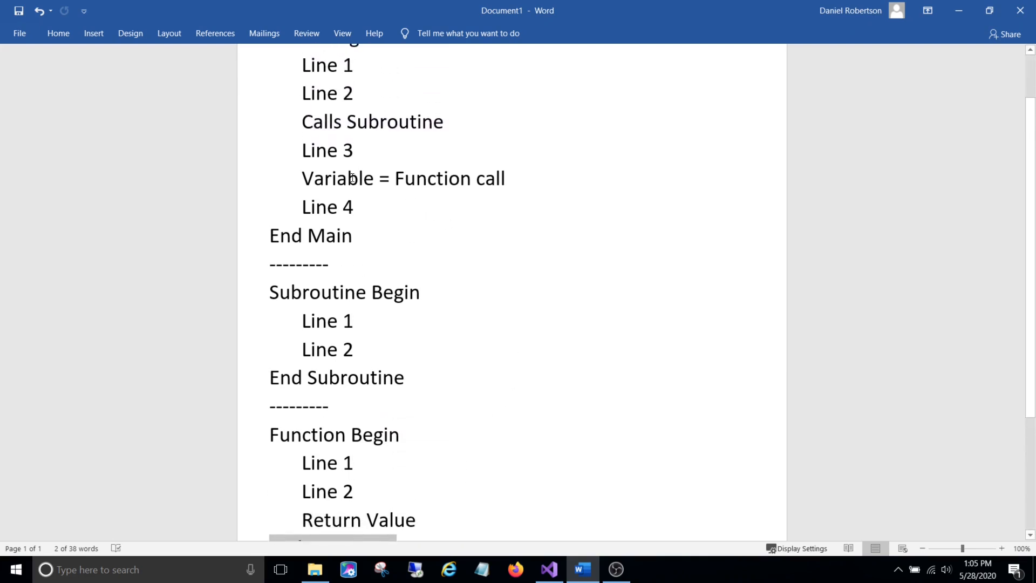
pyautogui.doubleClick(338, 179)
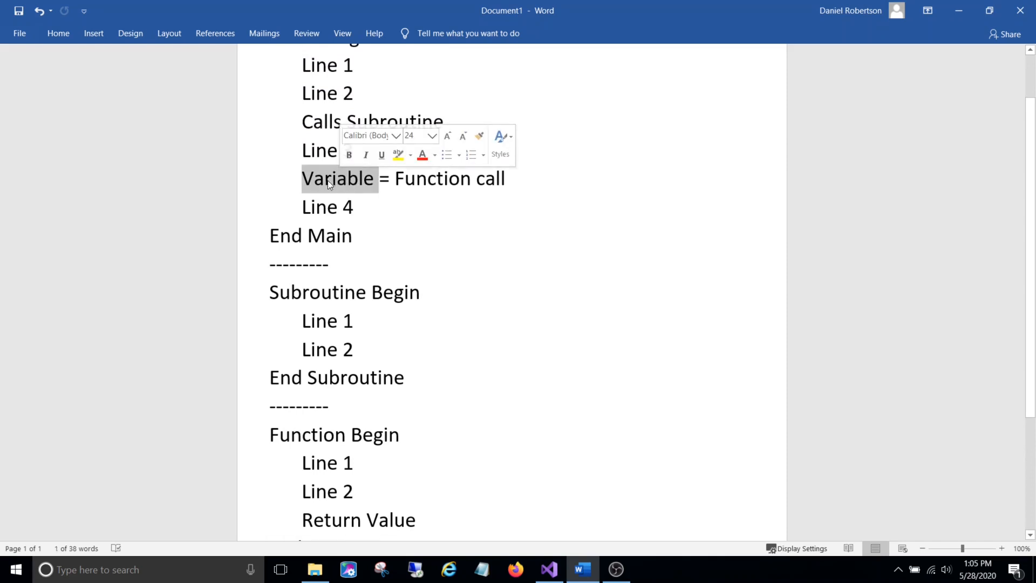
pyautogui.moveTo(339, 186)
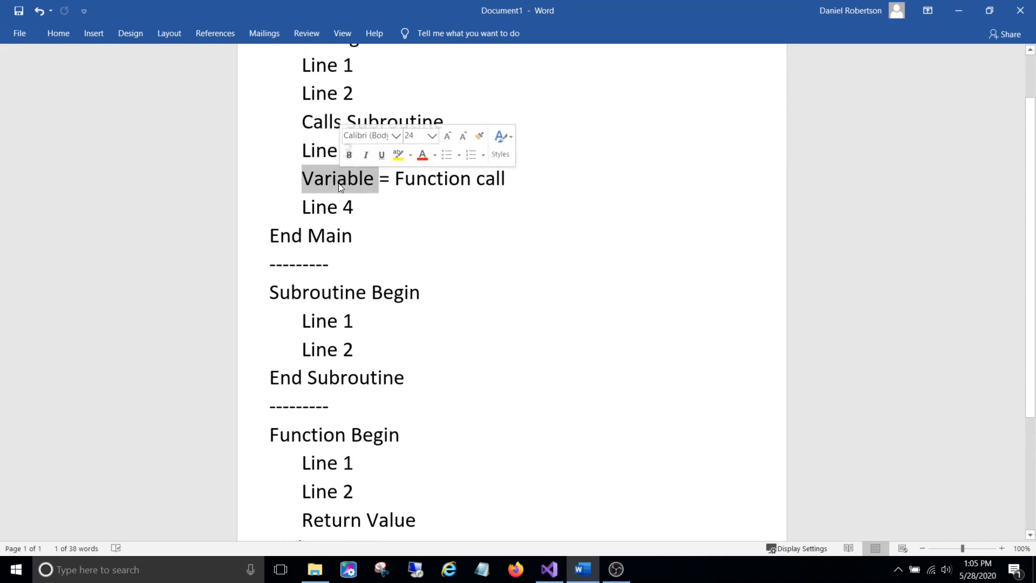
pyautogui.doubleClick(389, 520)
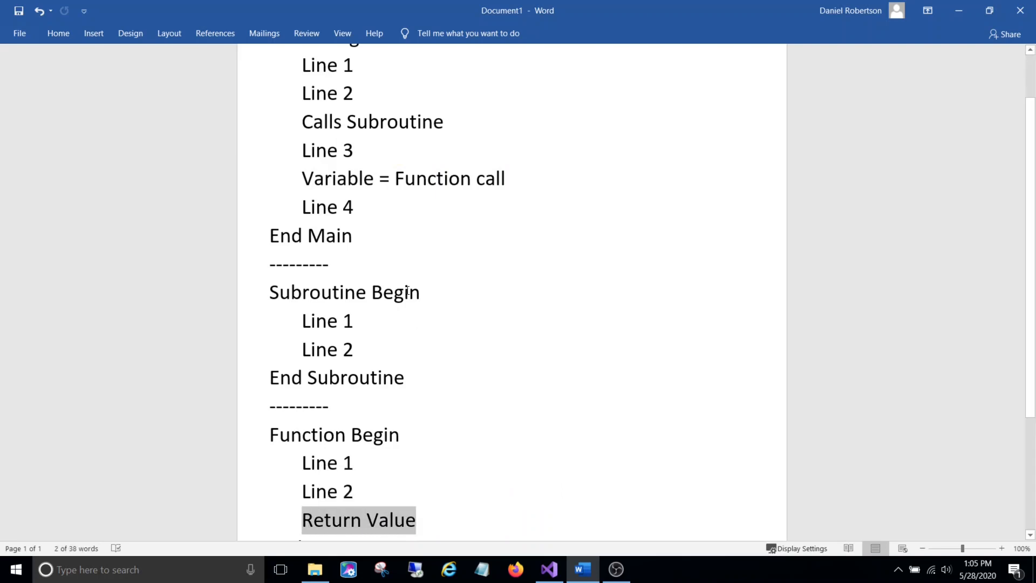
# Clear the Return Value highlight and highlight the End Main line.
pyautogui.click(304, 206)
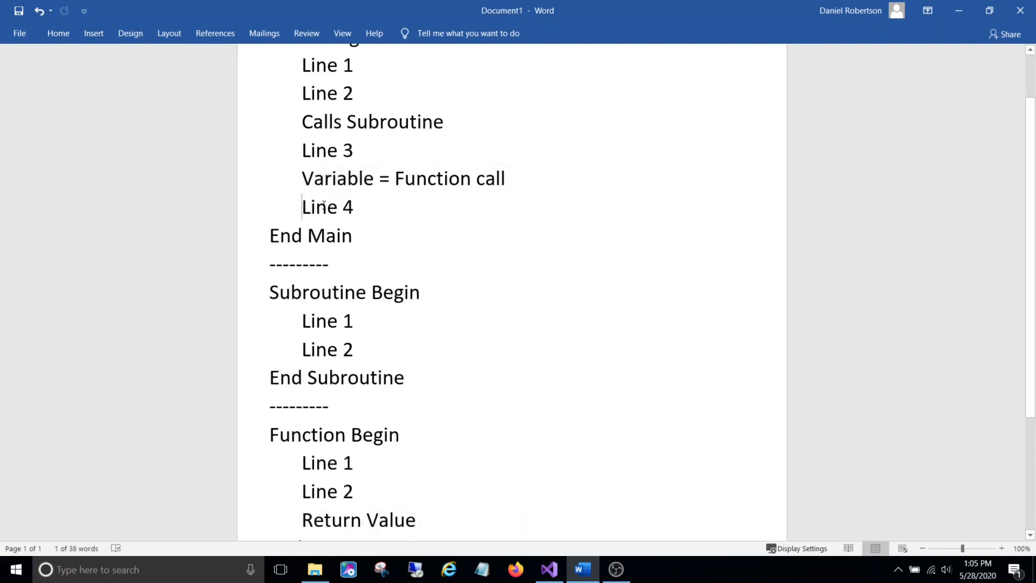
pyautogui.doubleClick(339, 236)
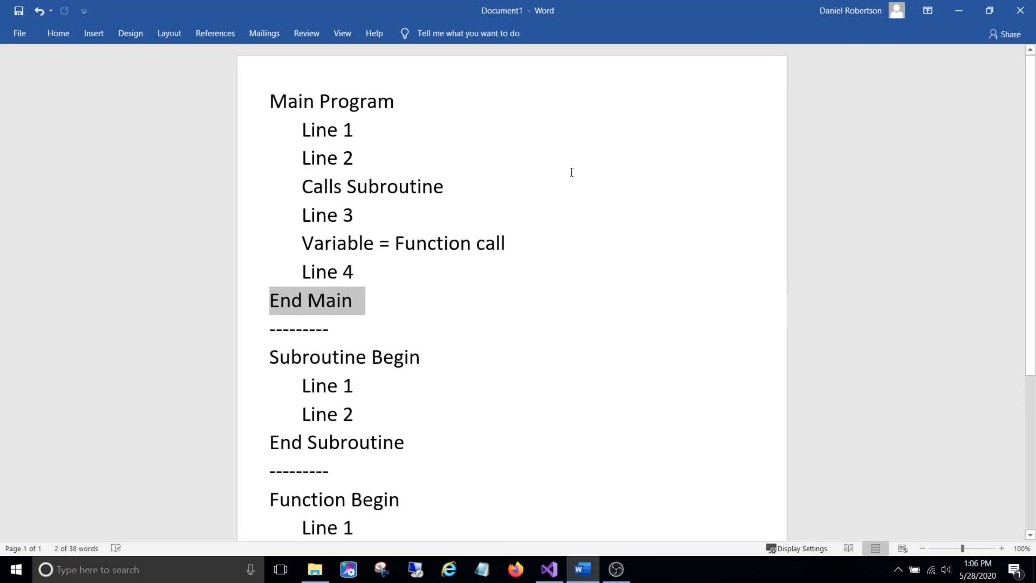
pyautogui.scroll(-3)
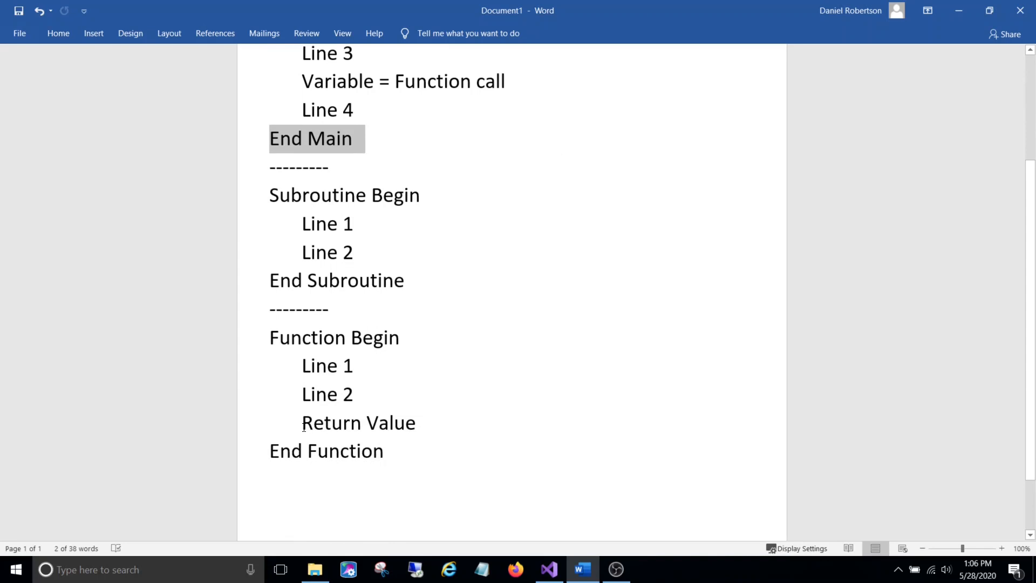
pyautogui.click(405, 281)
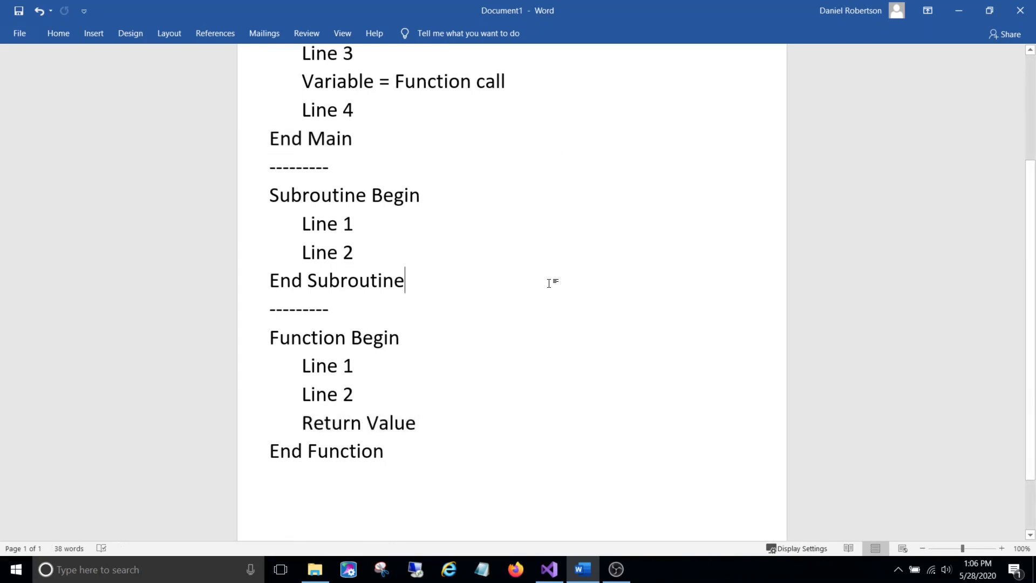
pyautogui.moveTo(628, 315)
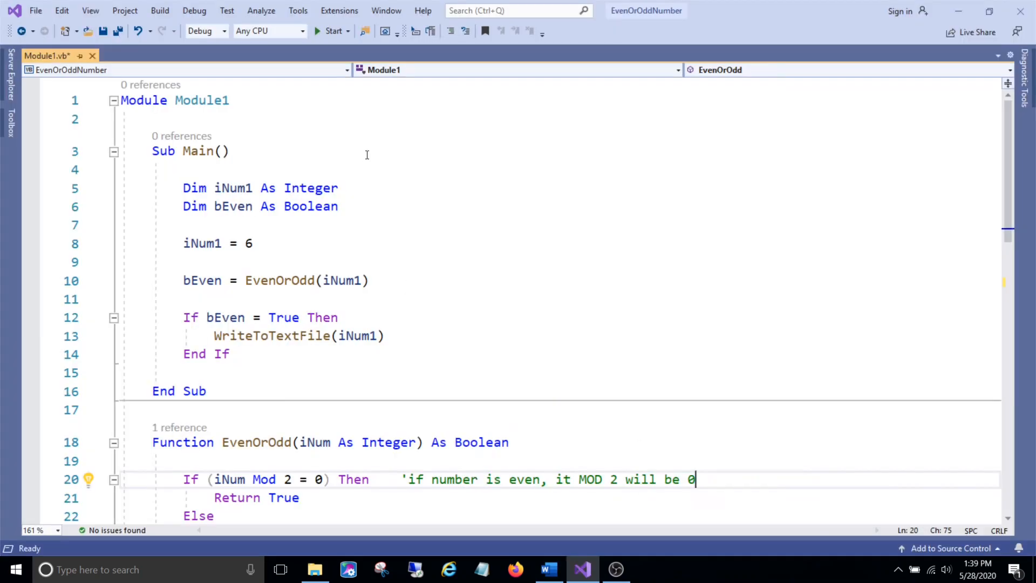
pyautogui.moveTo(368, 151)
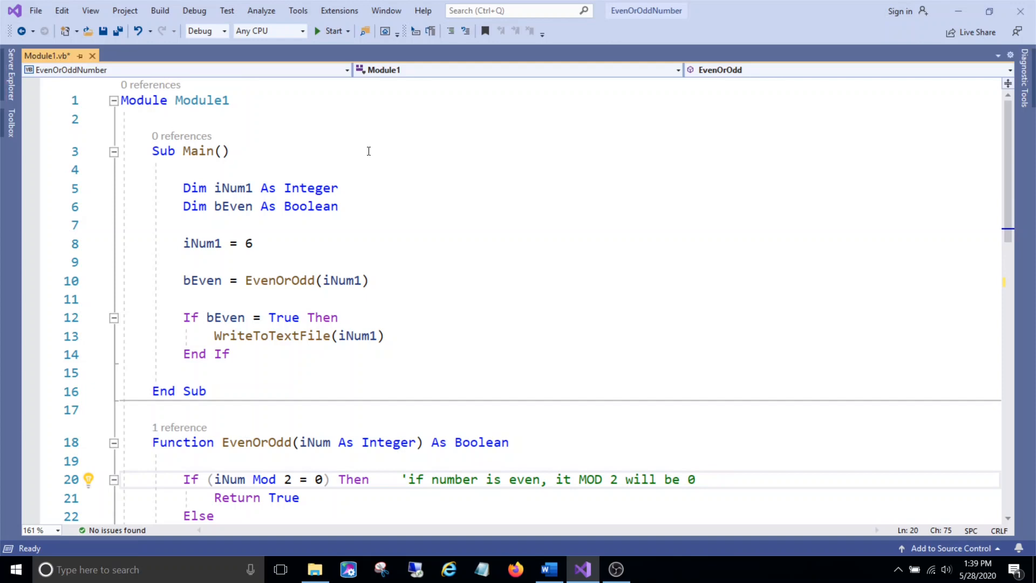
pyautogui.moveTo(449, 246)
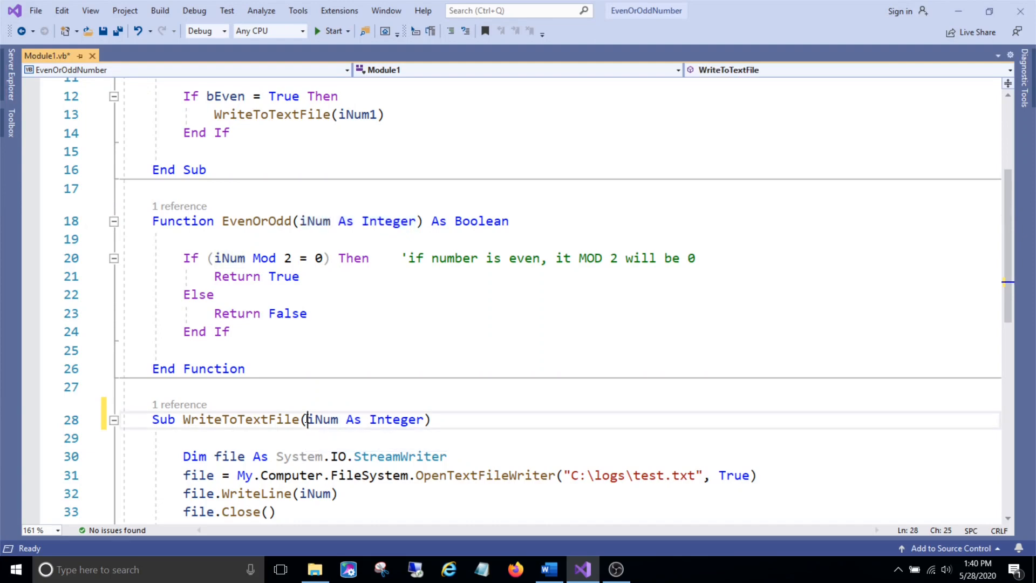
pyautogui.moveTo(308, 419); pyautogui.dragTo(426, 419)
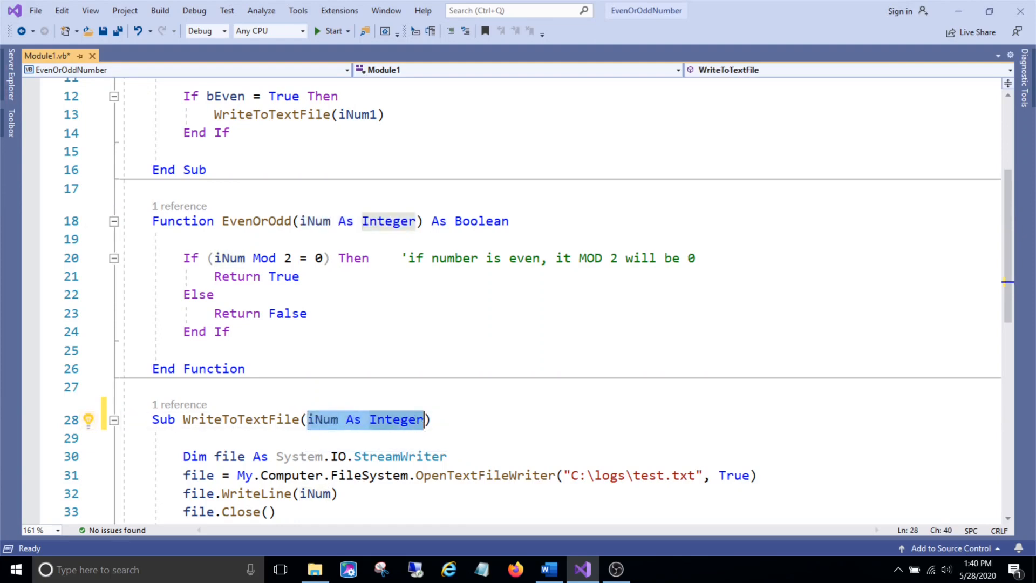
pyautogui.moveTo(398, 429)
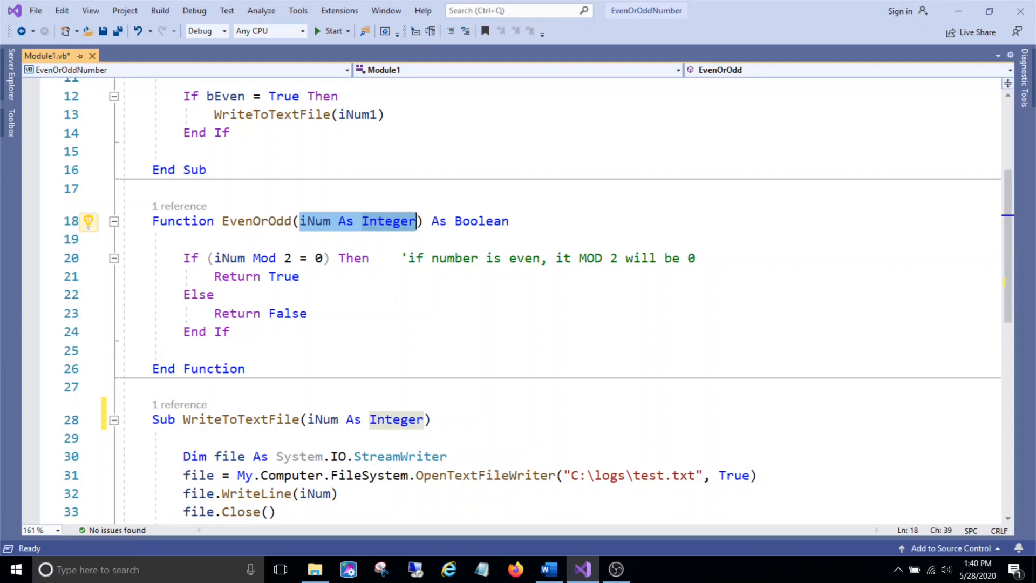
pyautogui.moveTo(318, 226)
pyautogui.write(', ')
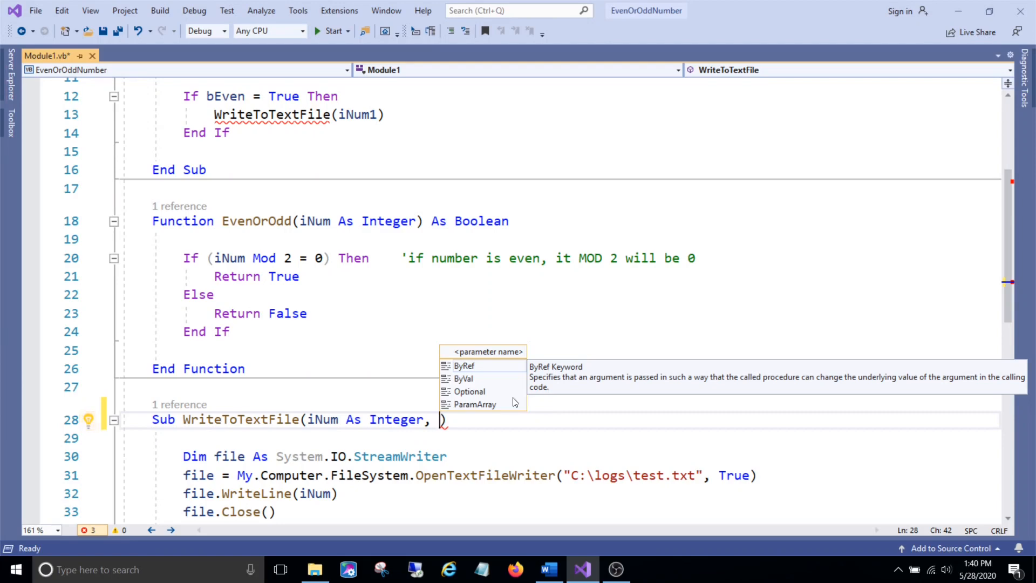
pyautogui.write('sValue As St')
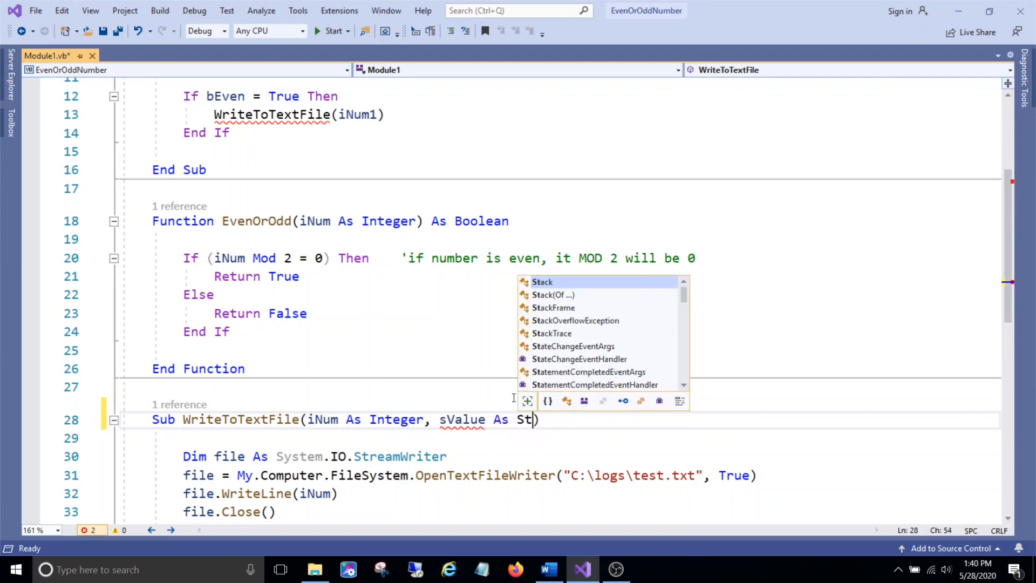
pyautogui.write('ring')
pyautogui.press('Enter')
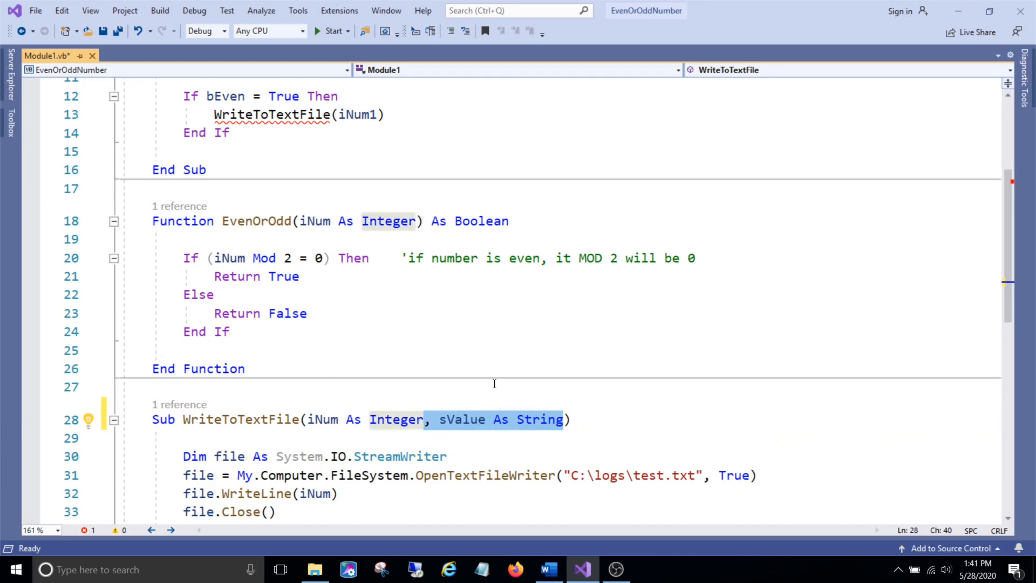
pyautogui.press('Delete')
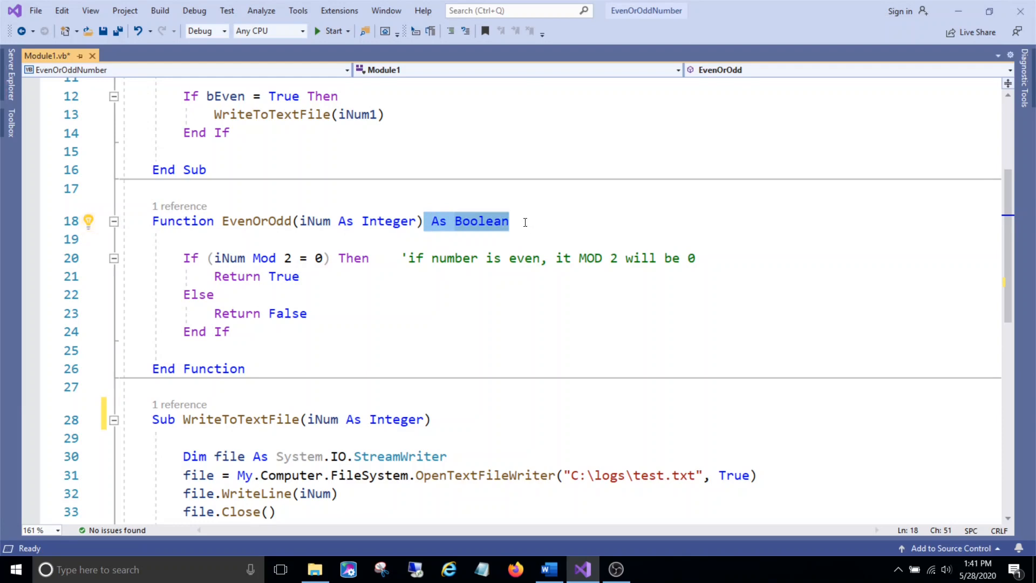
pyautogui.moveTo(512, 236)
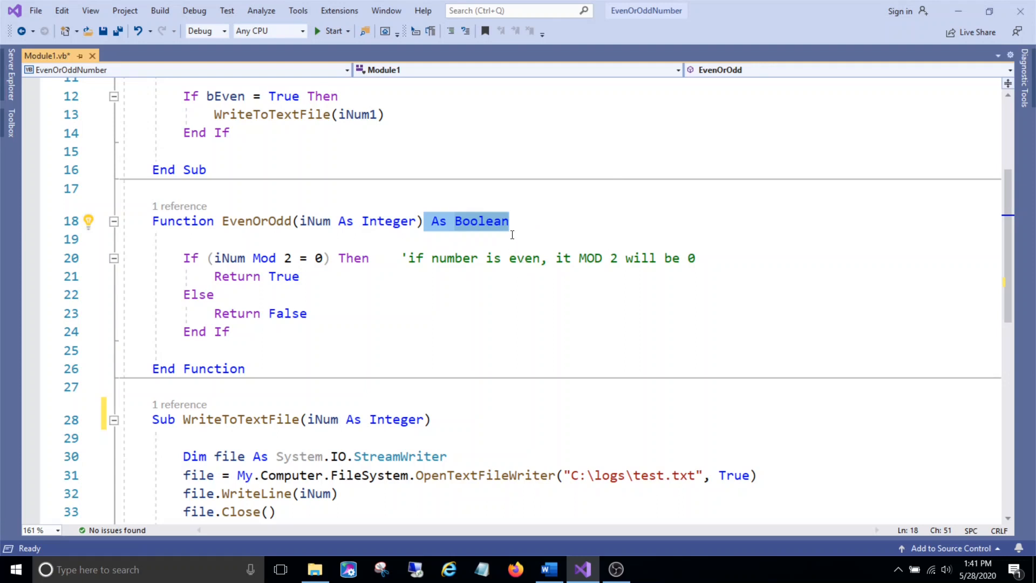
pyautogui.moveTo(469, 231)
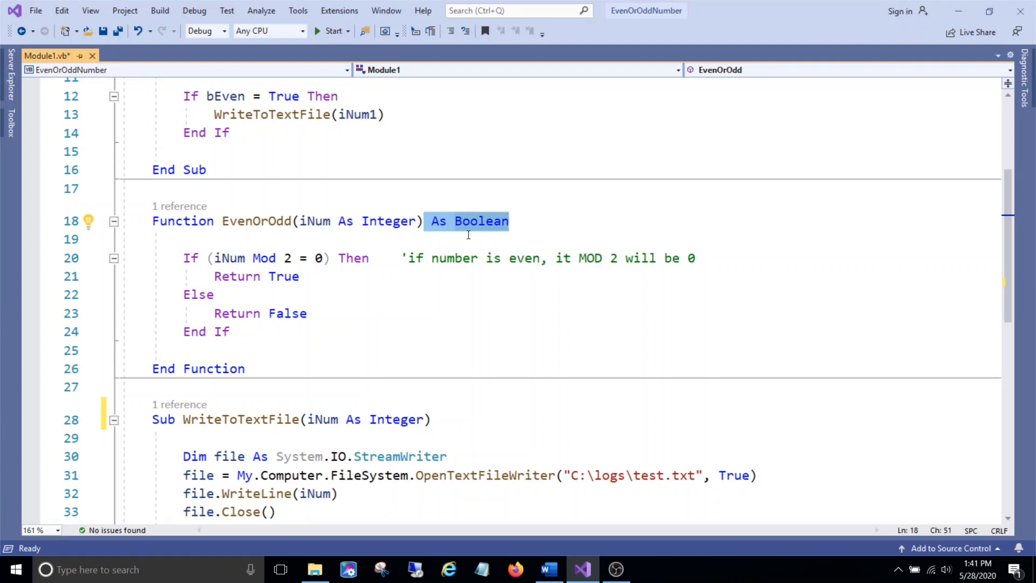
pyautogui.moveTo(214, 276)
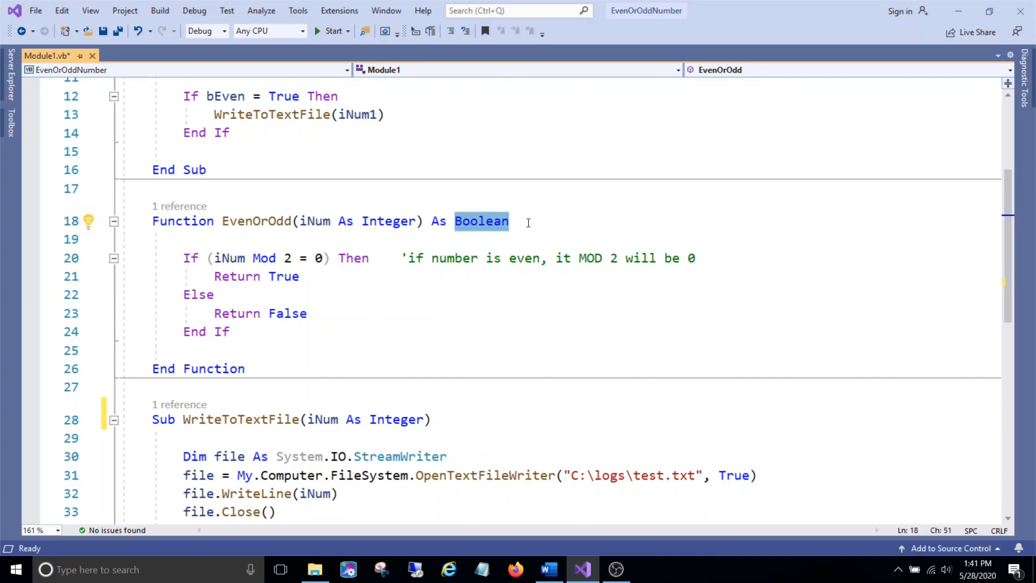
pyautogui.moveTo(650, 246)
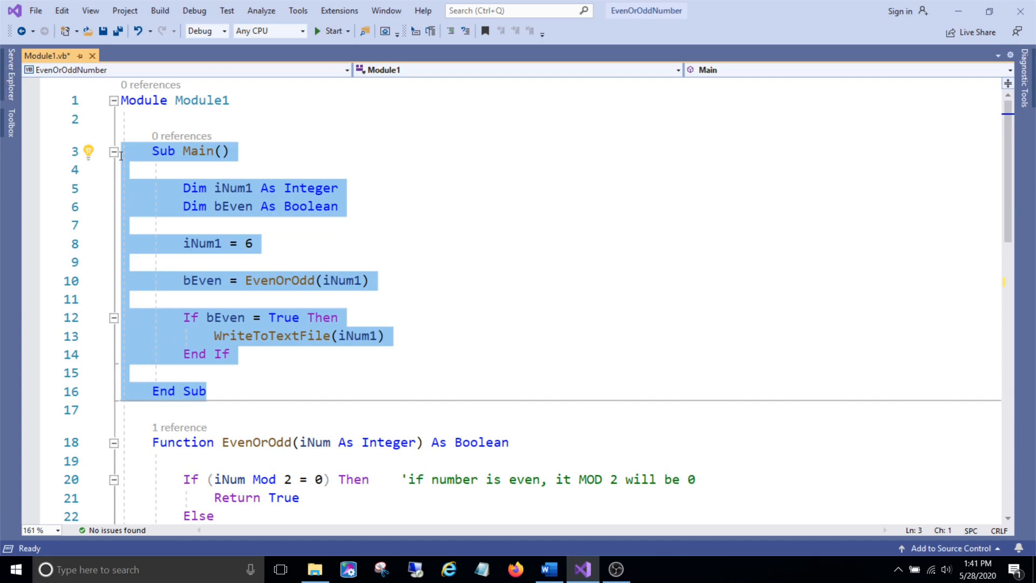
pyautogui.scroll(-3)
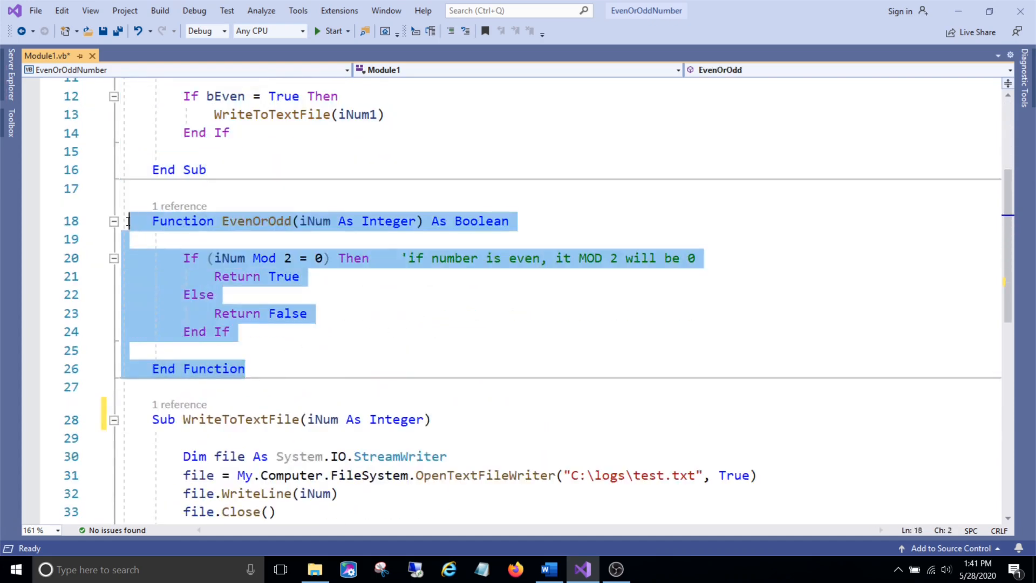
pyautogui.scroll(-3)
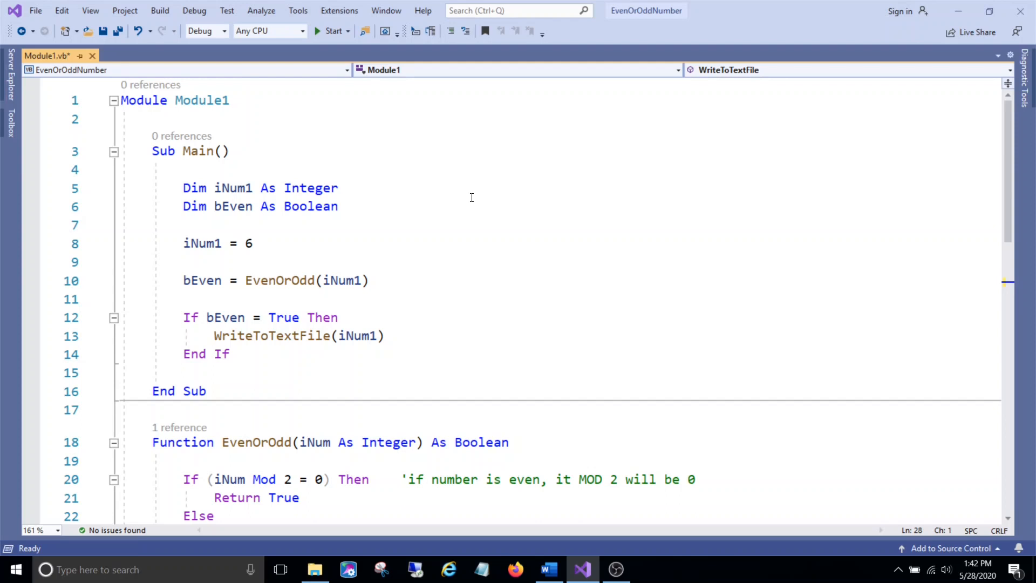
pyautogui.moveTo(358, 233)
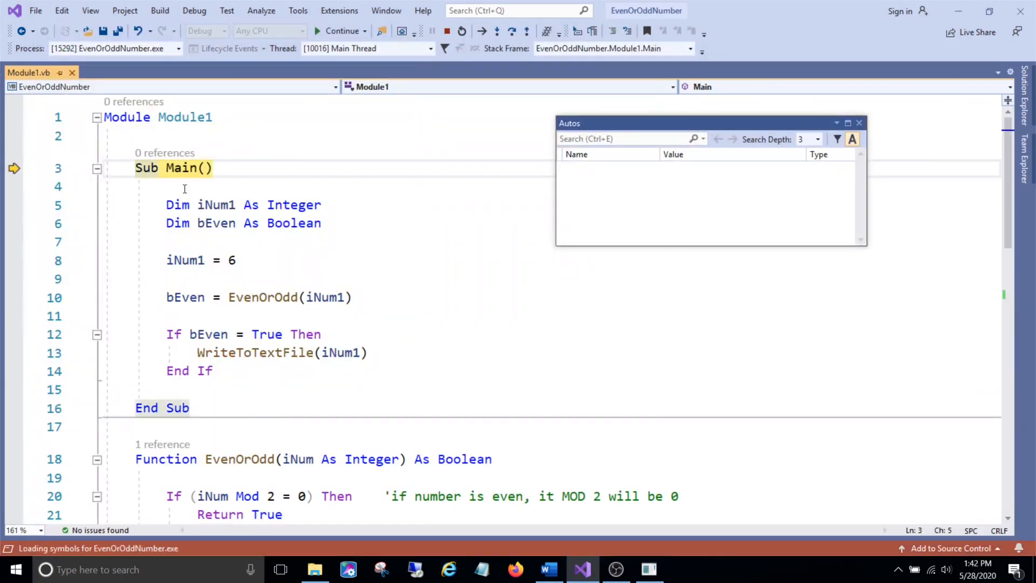
# Step over with F10 so iNum1 is assigned 6 before the EvenOrOdd call.
pyautogui.click(220, 168)
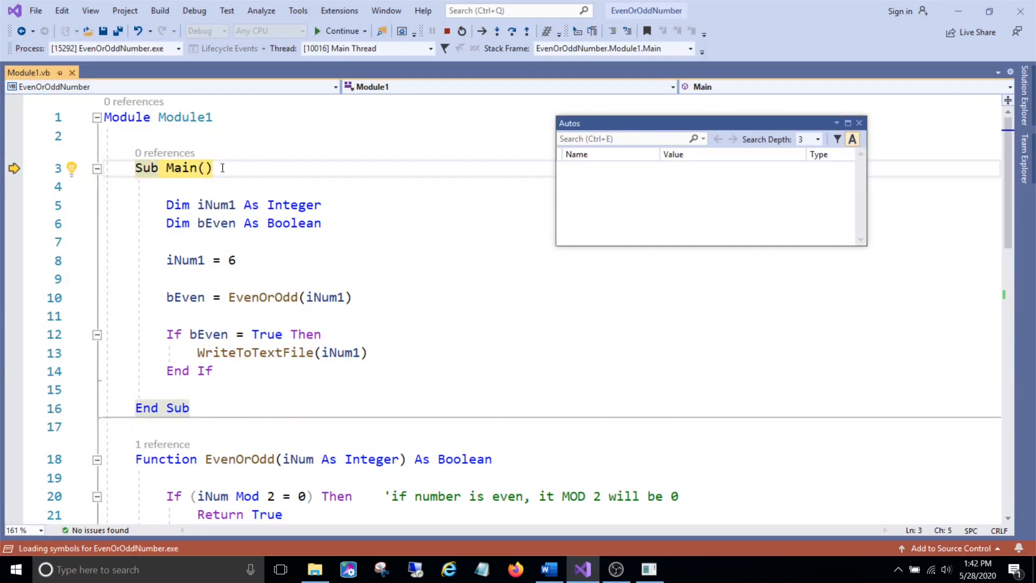
pyautogui.moveTo(244, 168)
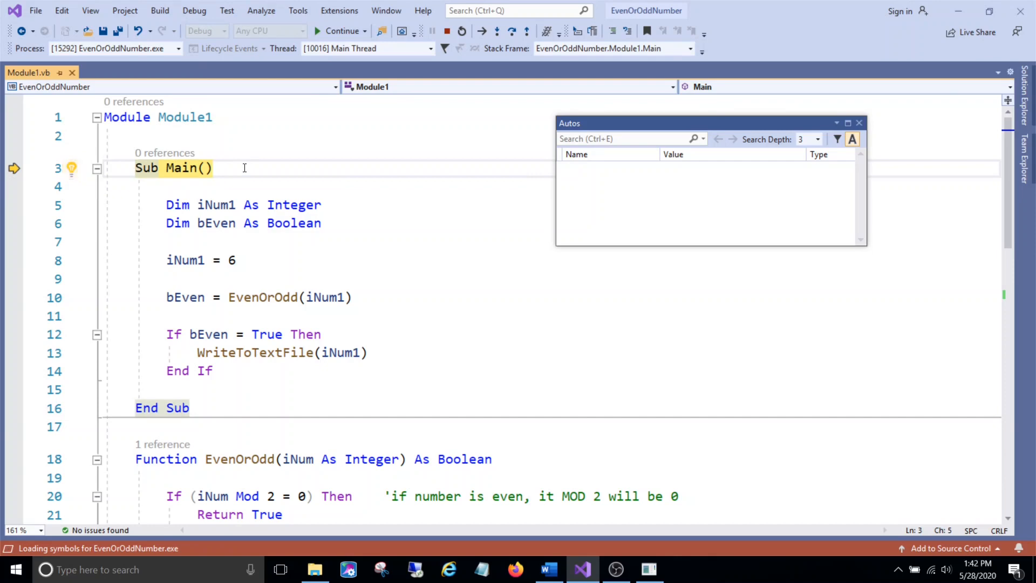
pyautogui.press('F10')
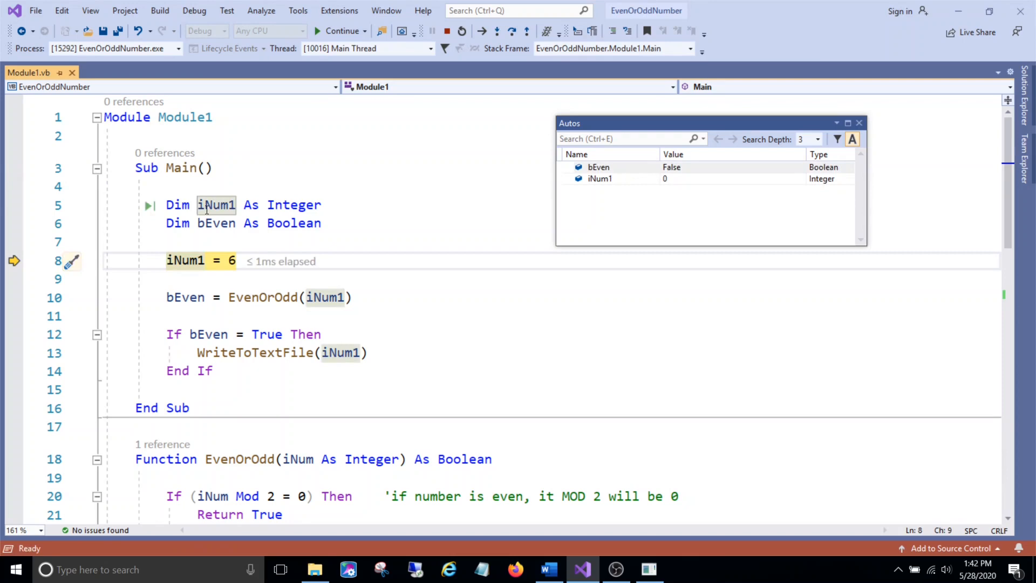
pyautogui.moveTo(312, 261)
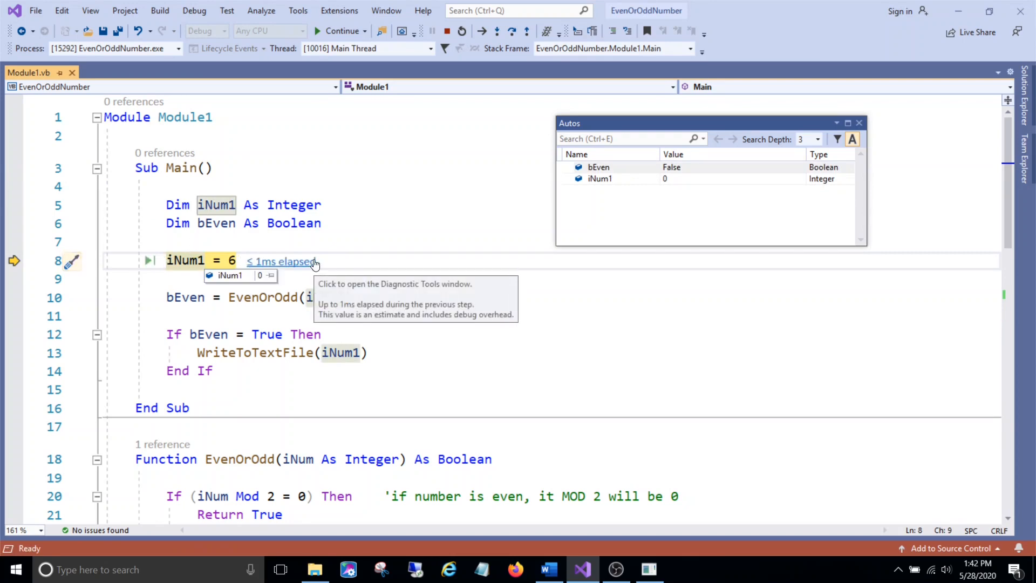
pyautogui.press('F10')
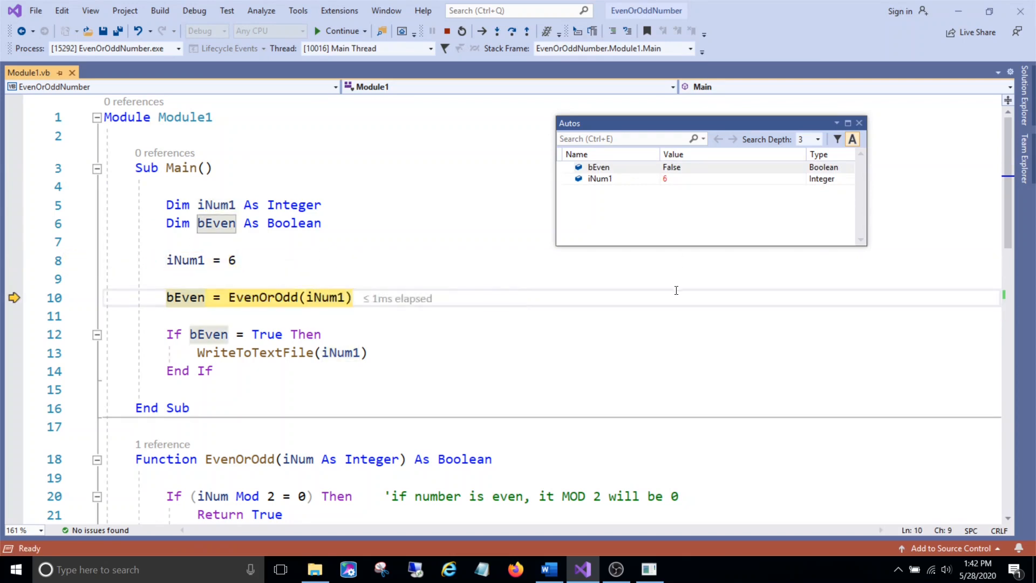
pyautogui.moveTo(185, 298)
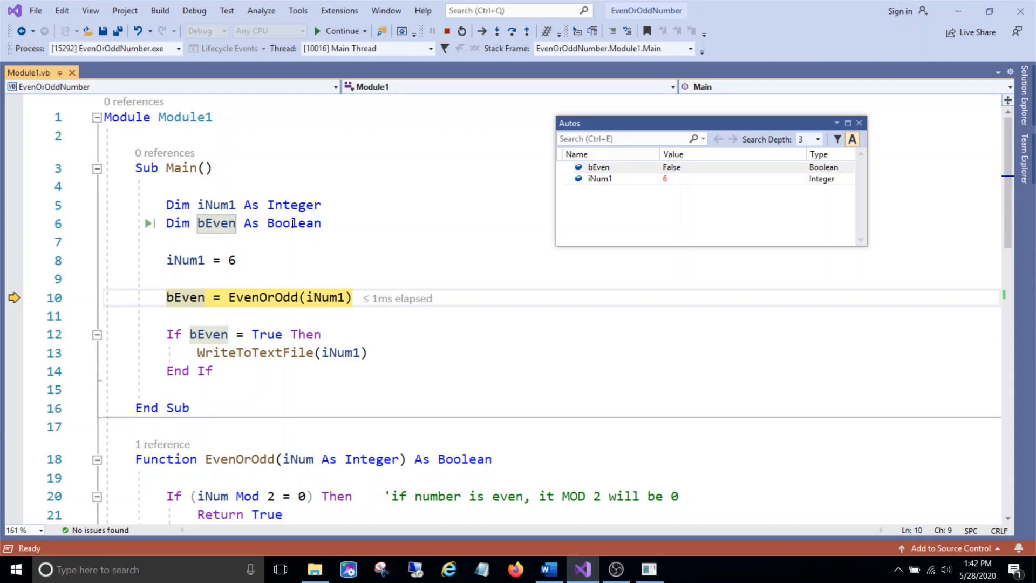
pyautogui.moveTo(184, 298)
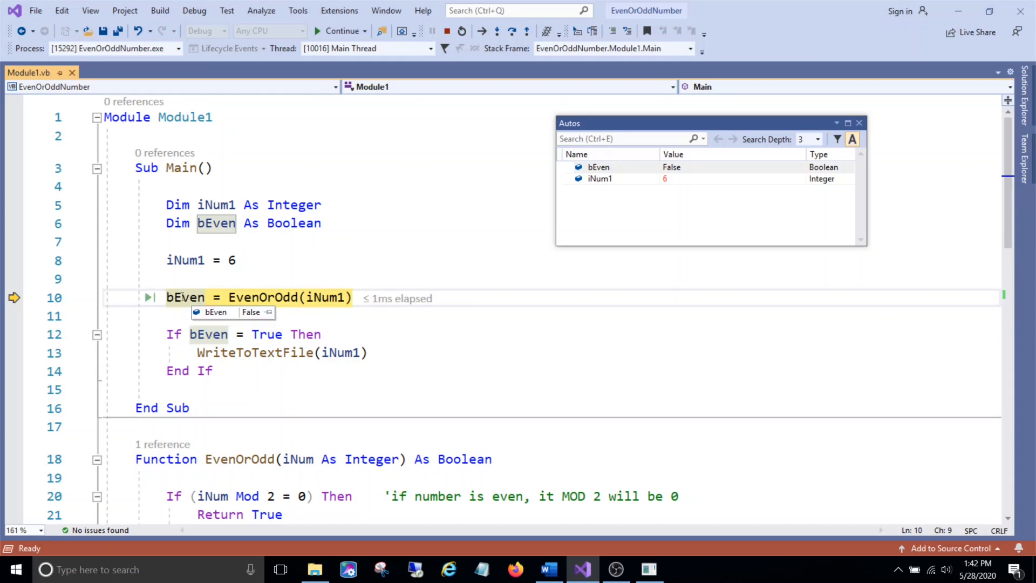
pyautogui.moveTo(272, 294)
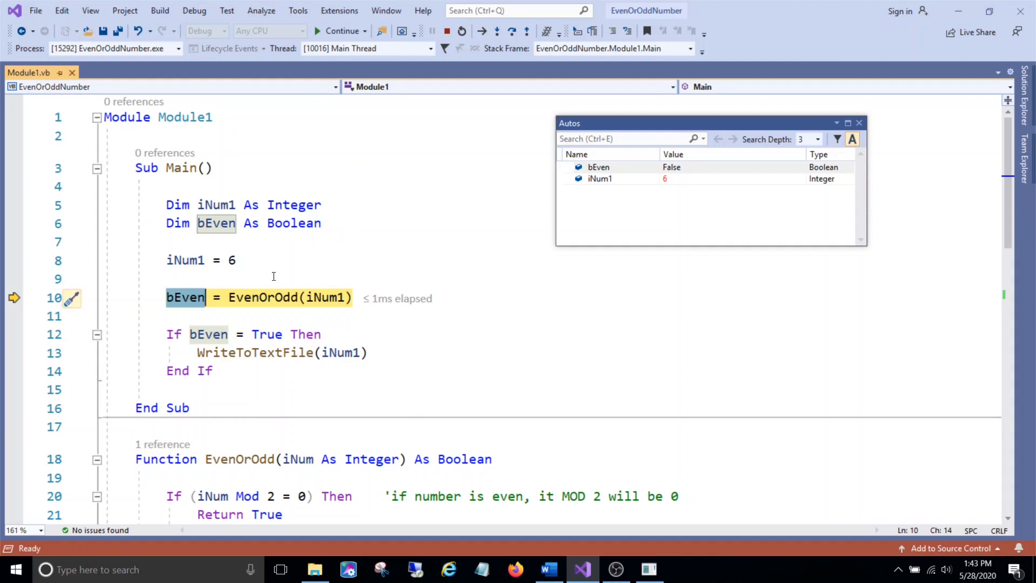
pyautogui.moveTo(209, 297)
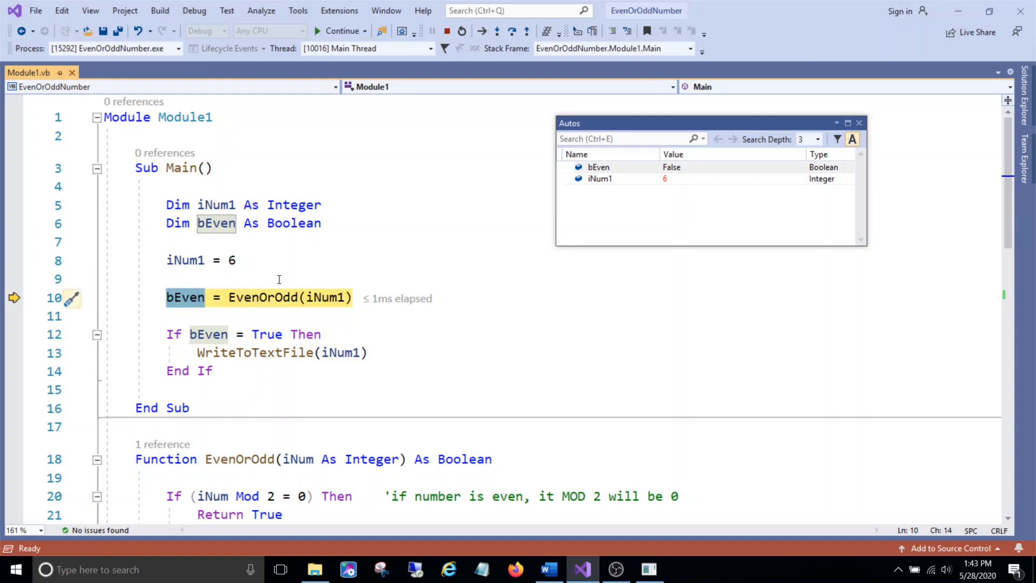
pyautogui.scroll(-3)
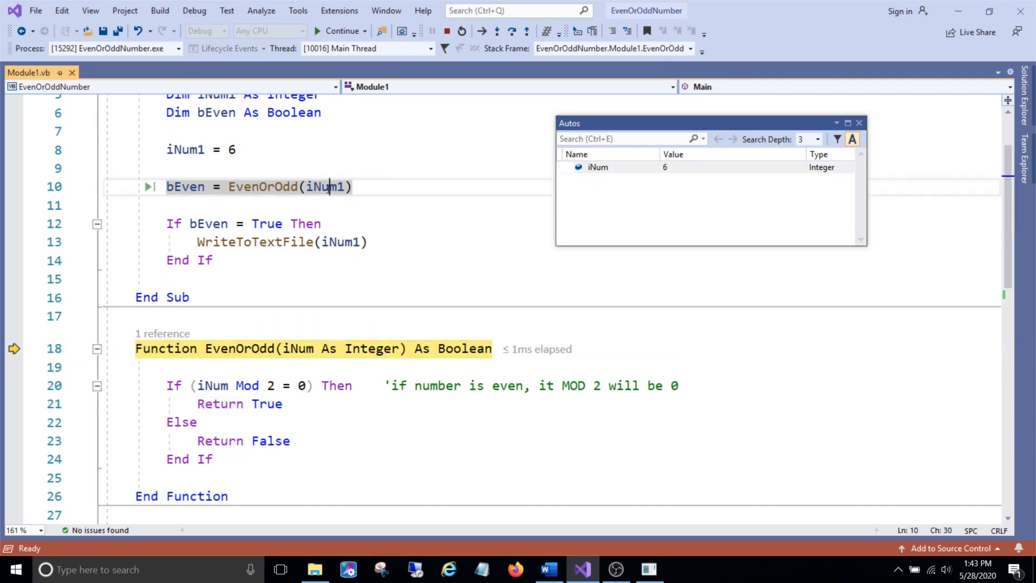
# Highlight the passed iNum1 argument and step so EvenOrOdd returns True to Main.
pyautogui.doubleClick(324, 187)
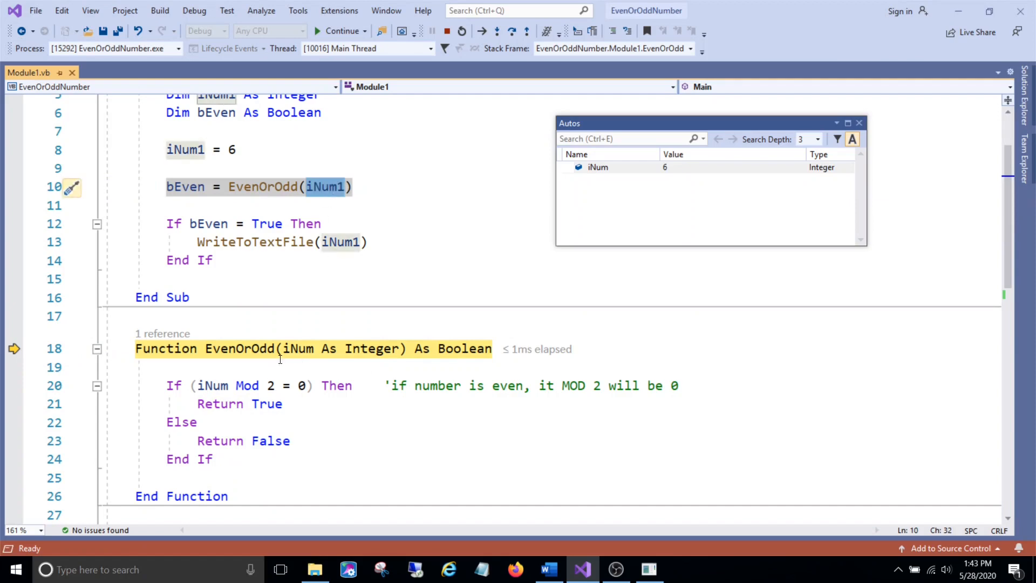
pyautogui.moveTo(297, 349)
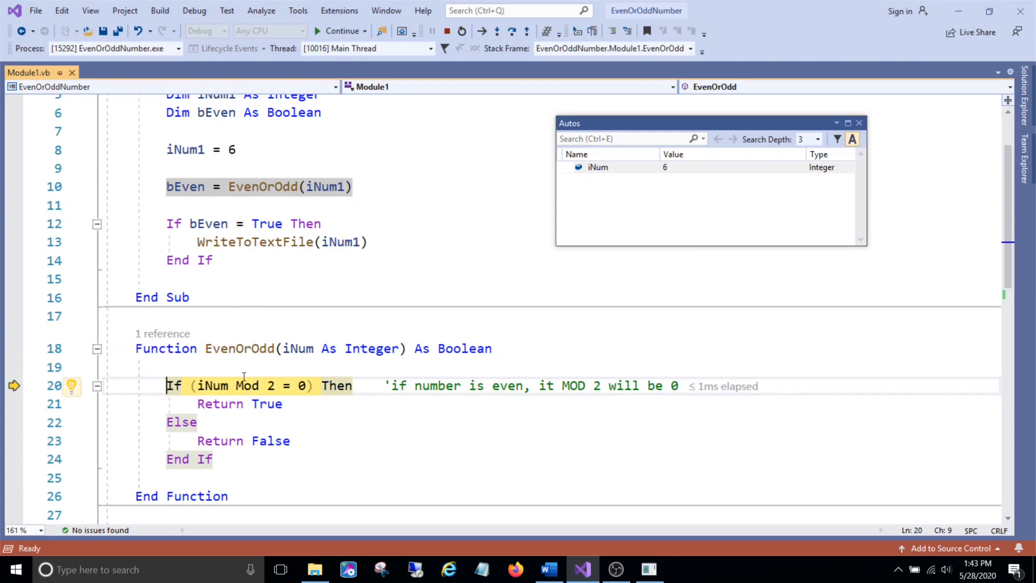
pyautogui.moveTo(240, 387)
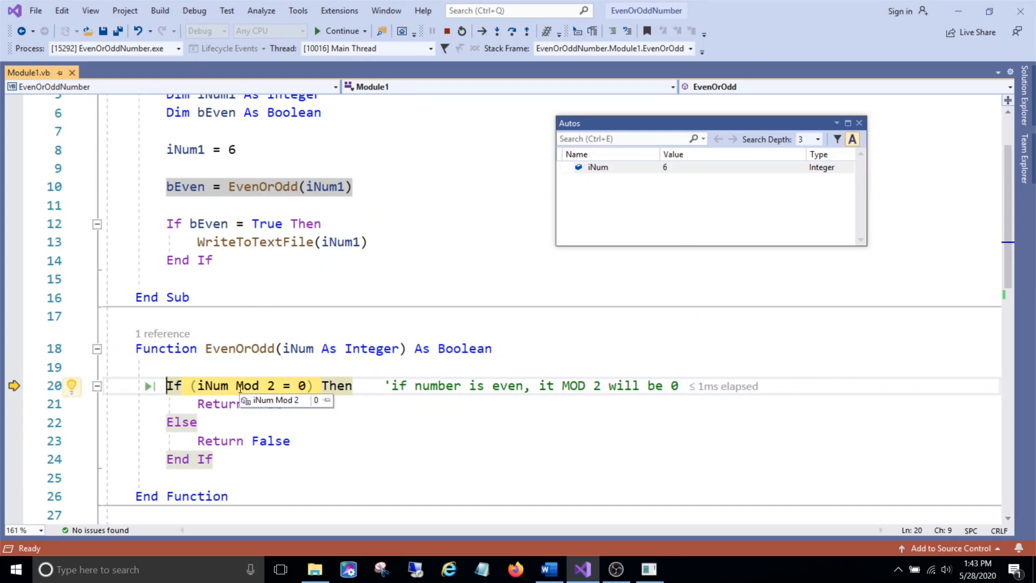
pyautogui.moveTo(225, 423)
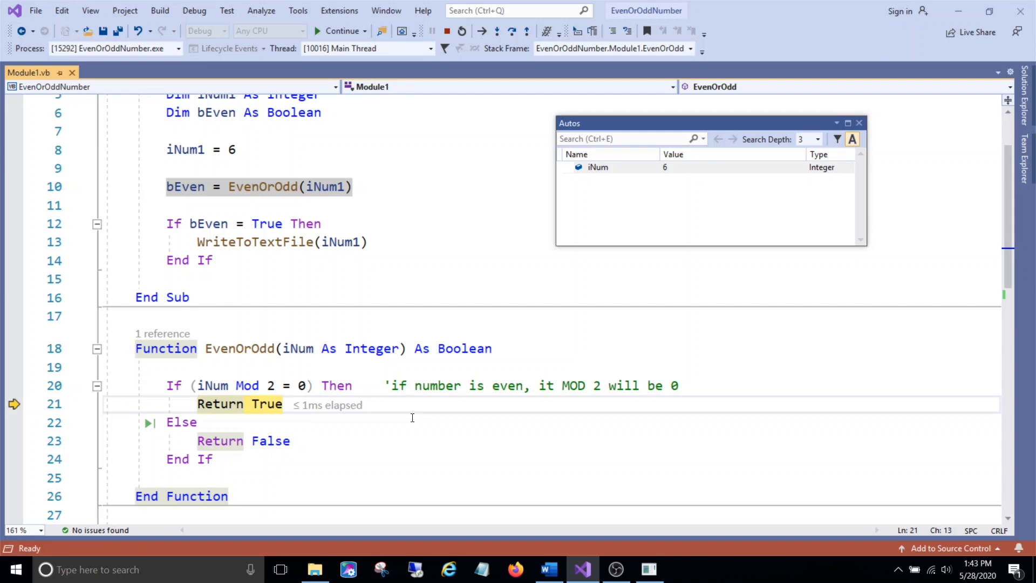
pyautogui.press('F10')
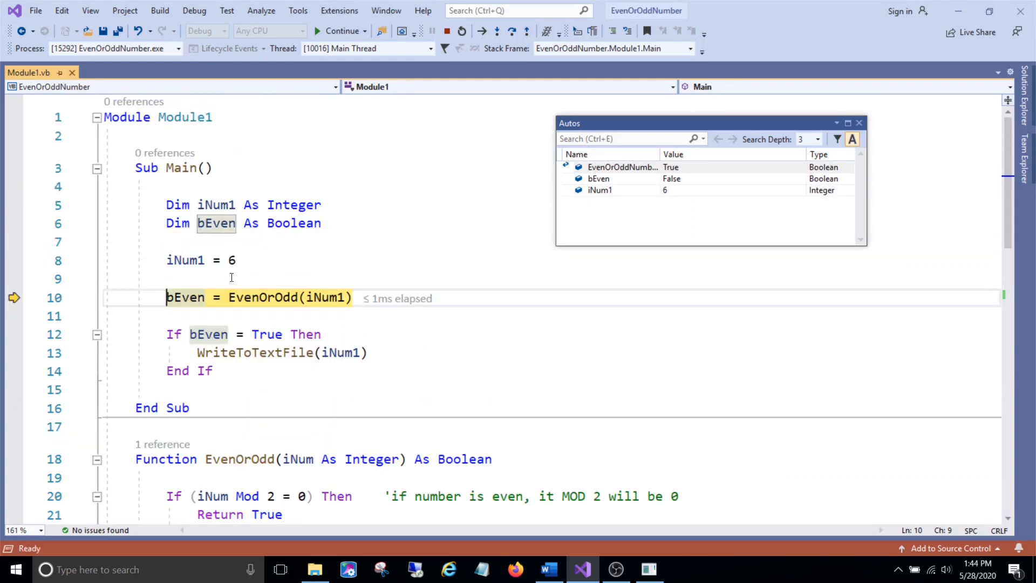
pyautogui.moveTo(414, 289)
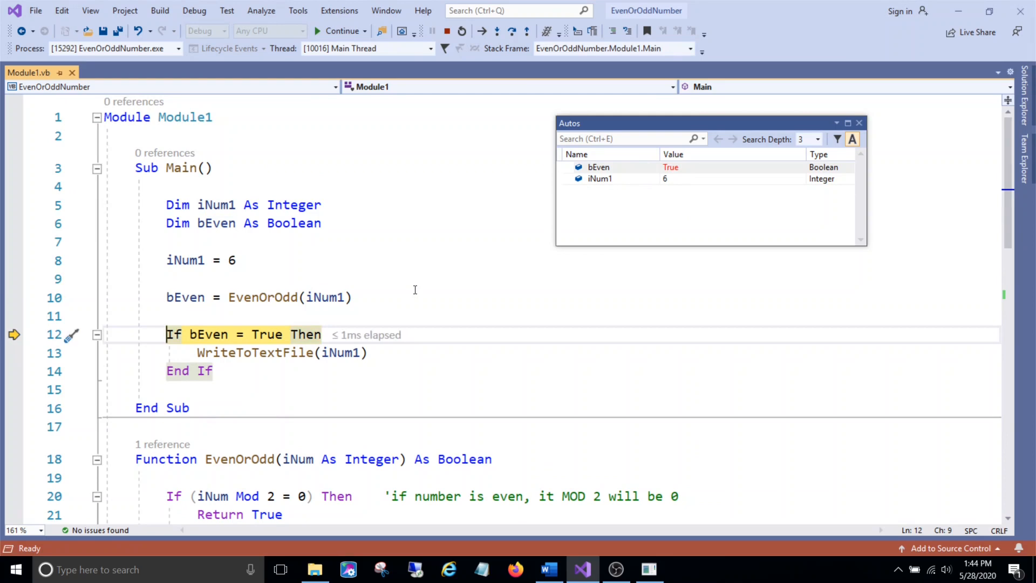
pyautogui.moveTo(183, 298)
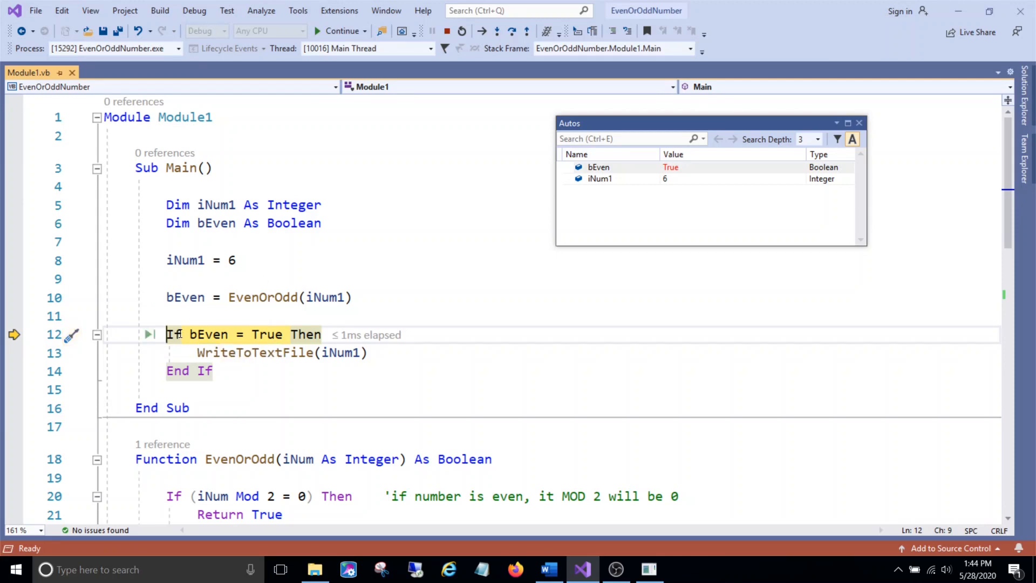
pyautogui.moveTo(484, 343)
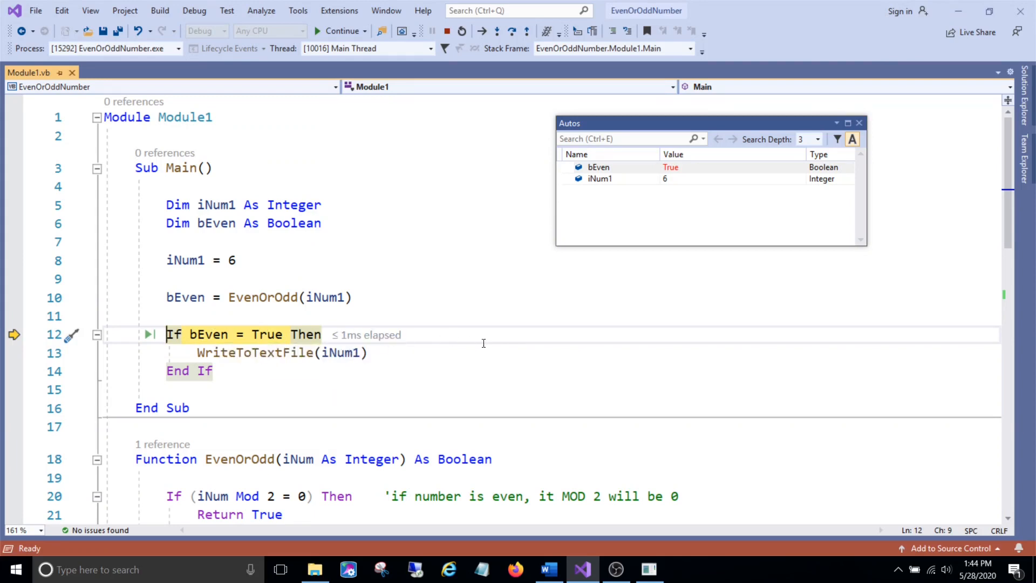
pyautogui.moveTo(736, 343)
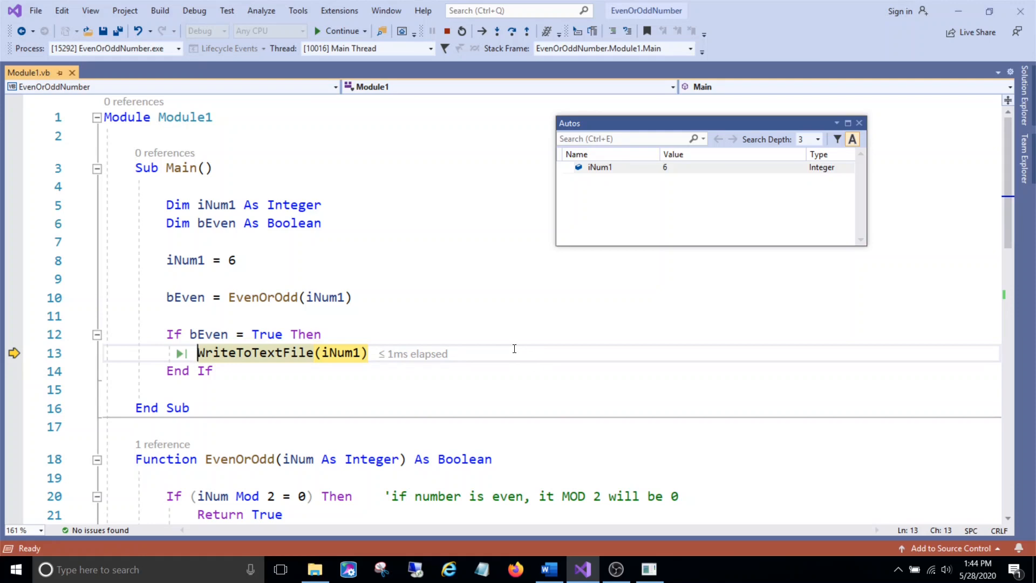
# Scroll down to the WriteToTextFile subroutine's file-writing code.
pyautogui.scroll(-3)
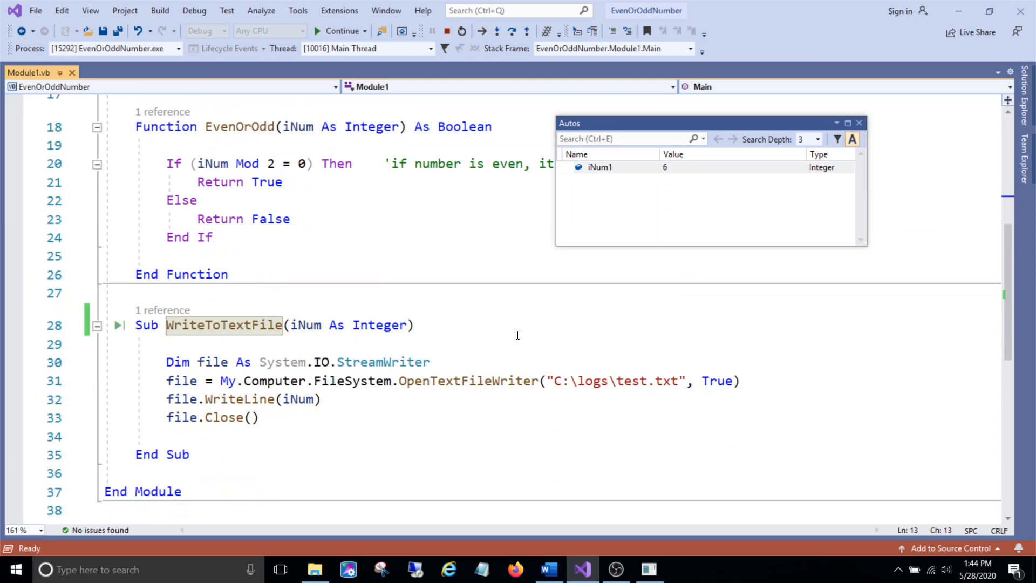
# Step into WriteToTextFile, through file.WriteLine(iNum), and let the program finish.
pyautogui.press('F11')
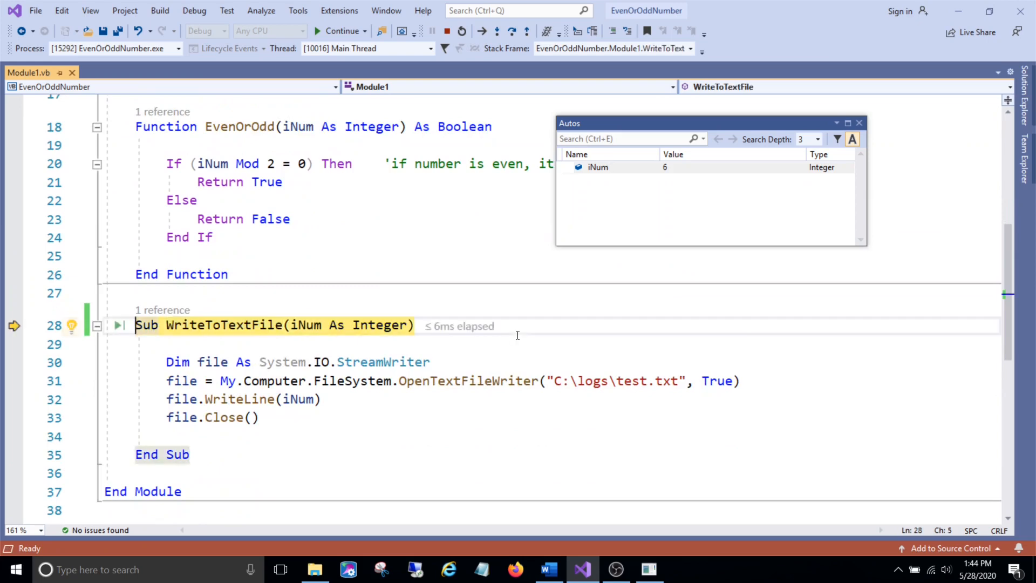
pyautogui.press('F10')
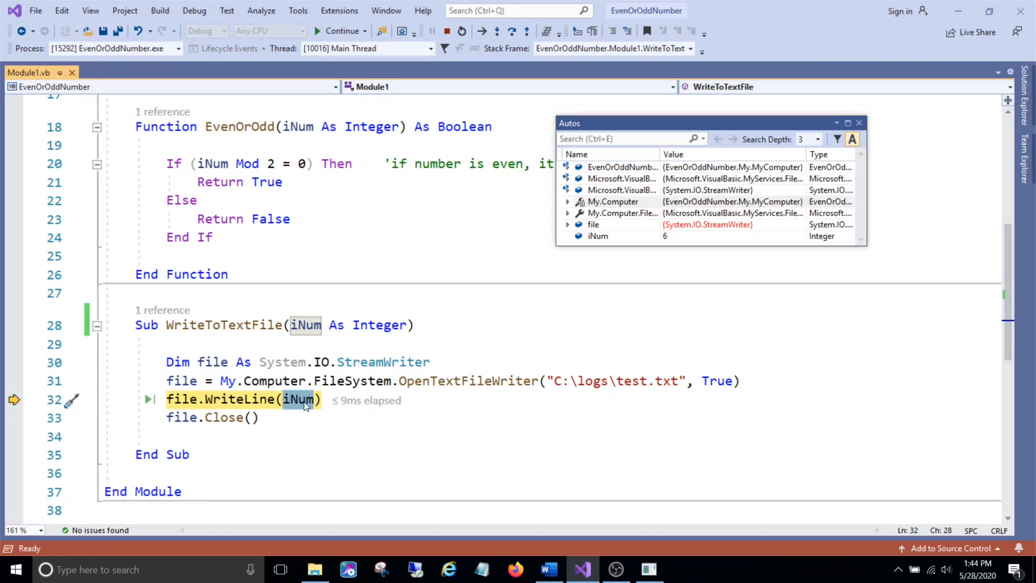
pyautogui.moveTo(306, 325)
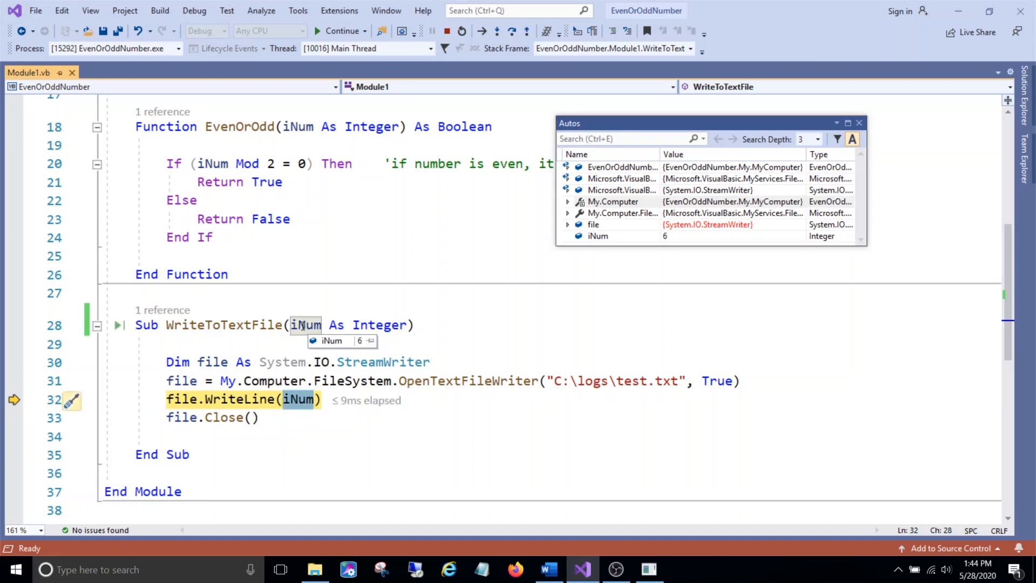
pyautogui.moveTo(310, 333)
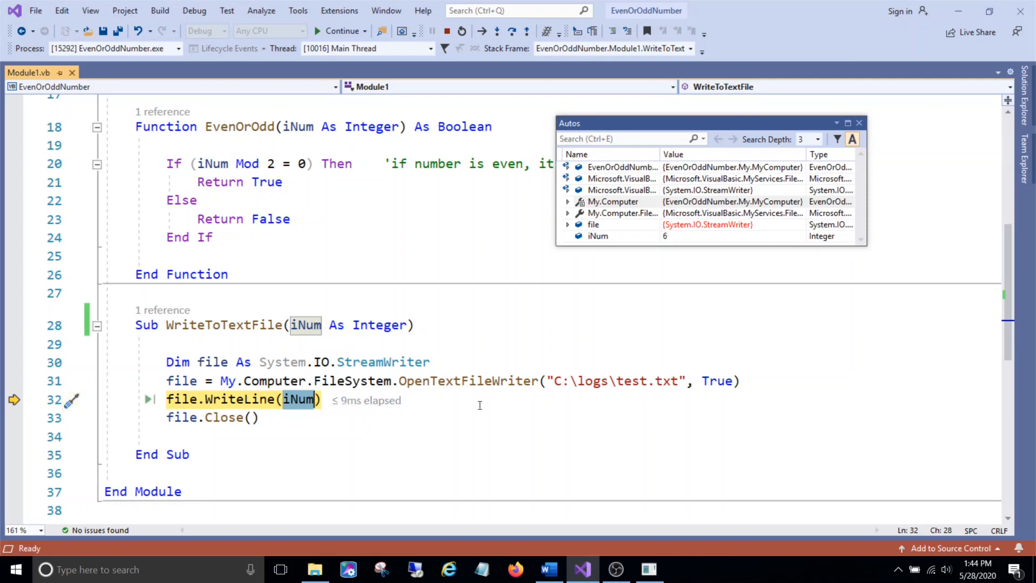
pyautogui.press('F10')
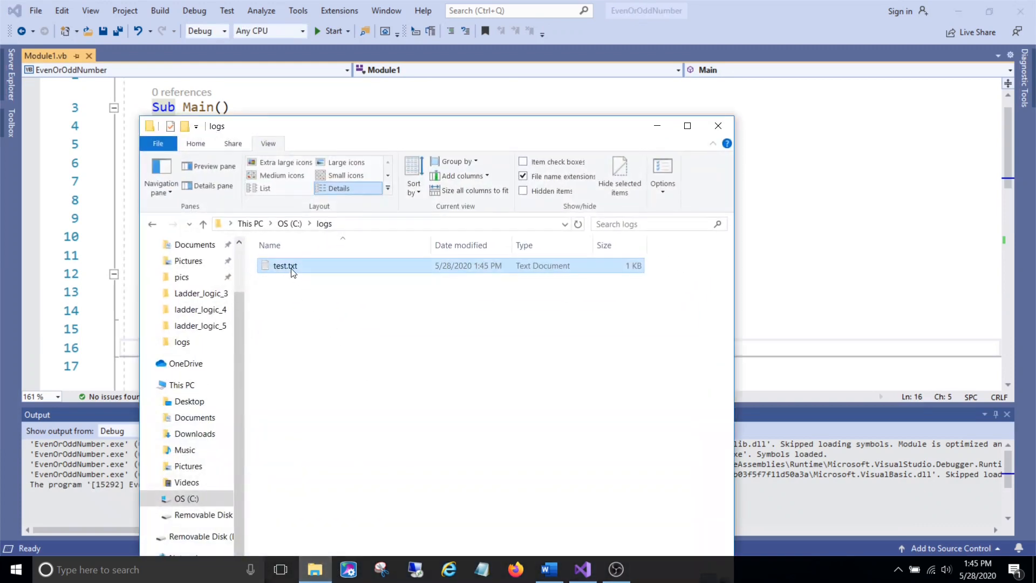
# Open test.txt in C:\logs to check the written 6.
pyautogui.doubleClick(285, 265)
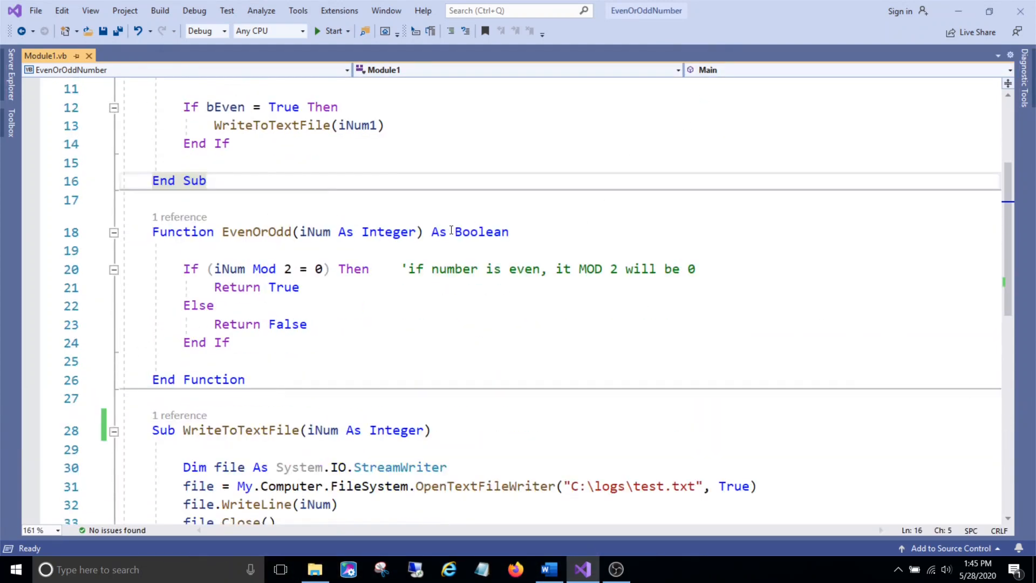
pyautogui.scroll(-3)
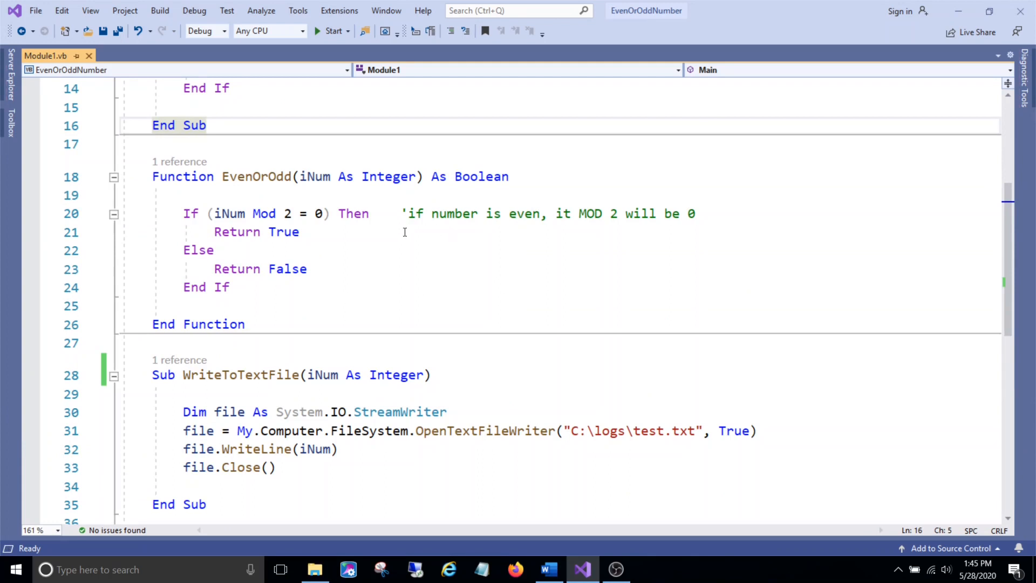
pyautogui.moveTo(213, 232)
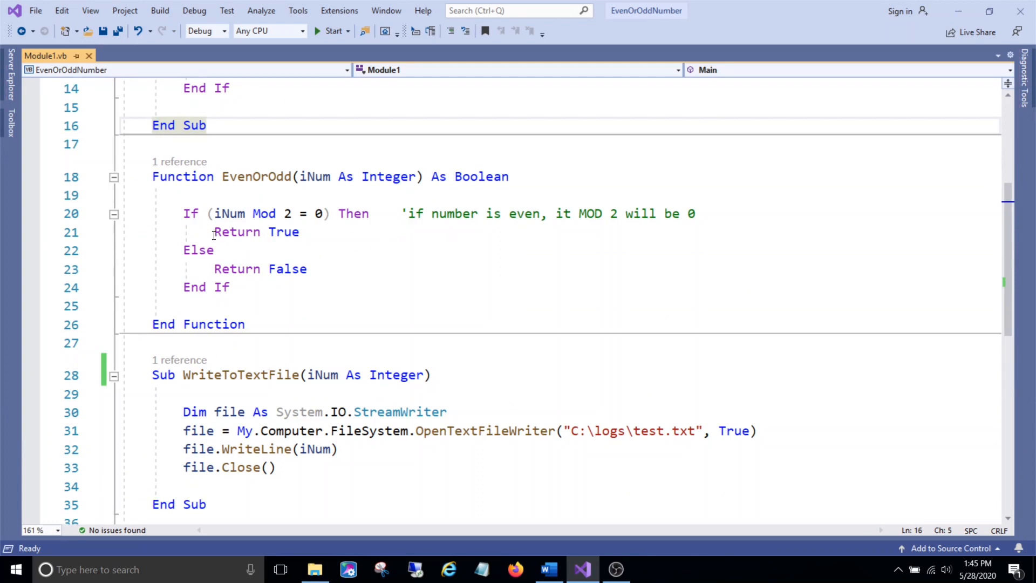
pyautogui.write("'")
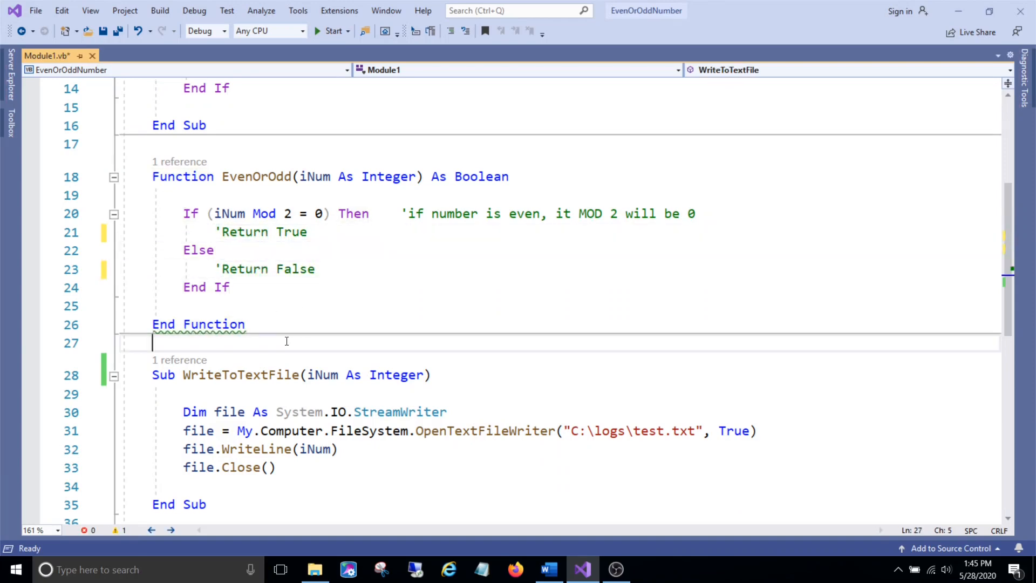
pyautogui.moveTo(196, 331)
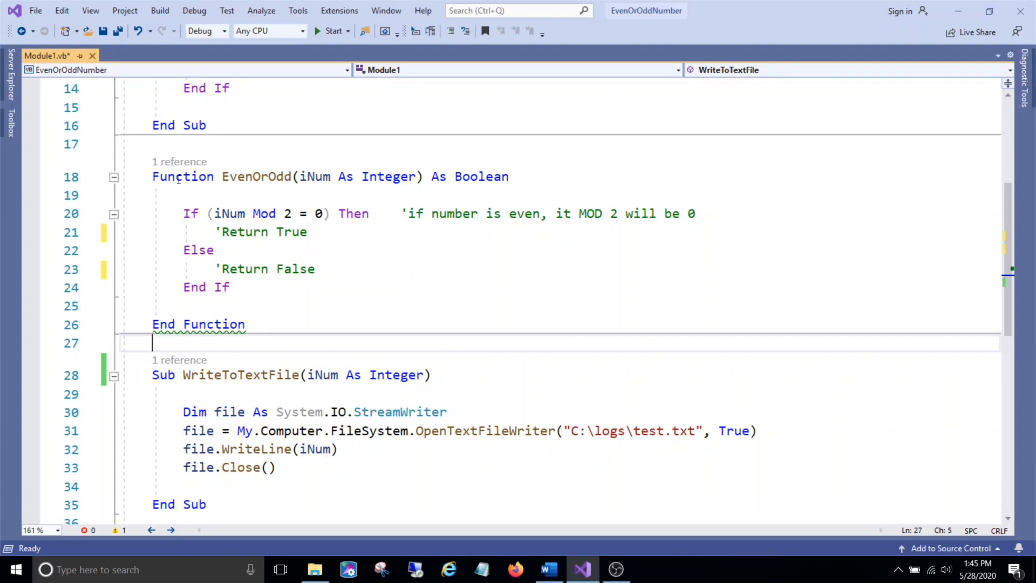
pyautogui.click(223, 232)
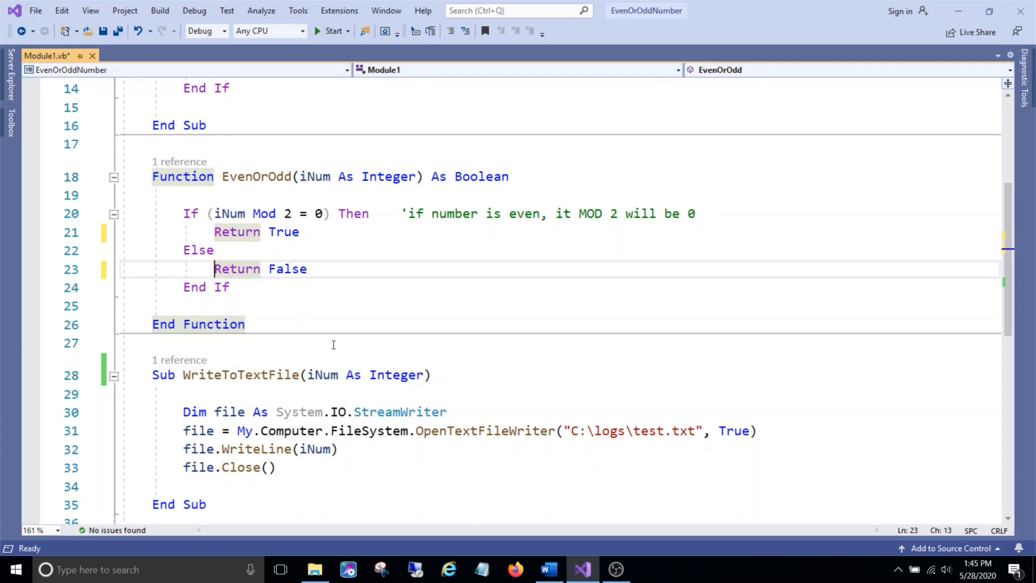
pyautogui.scroll(-3)
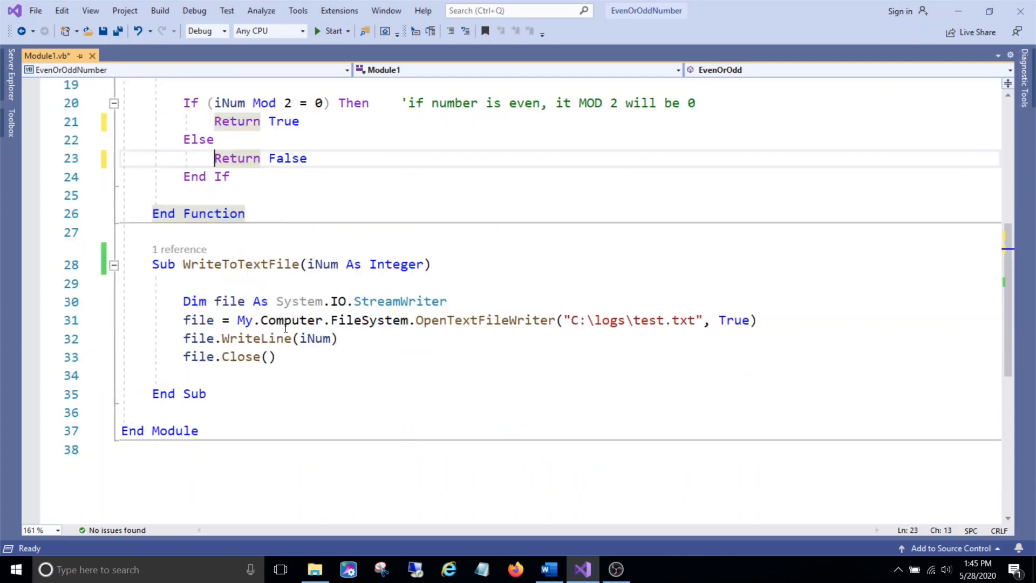